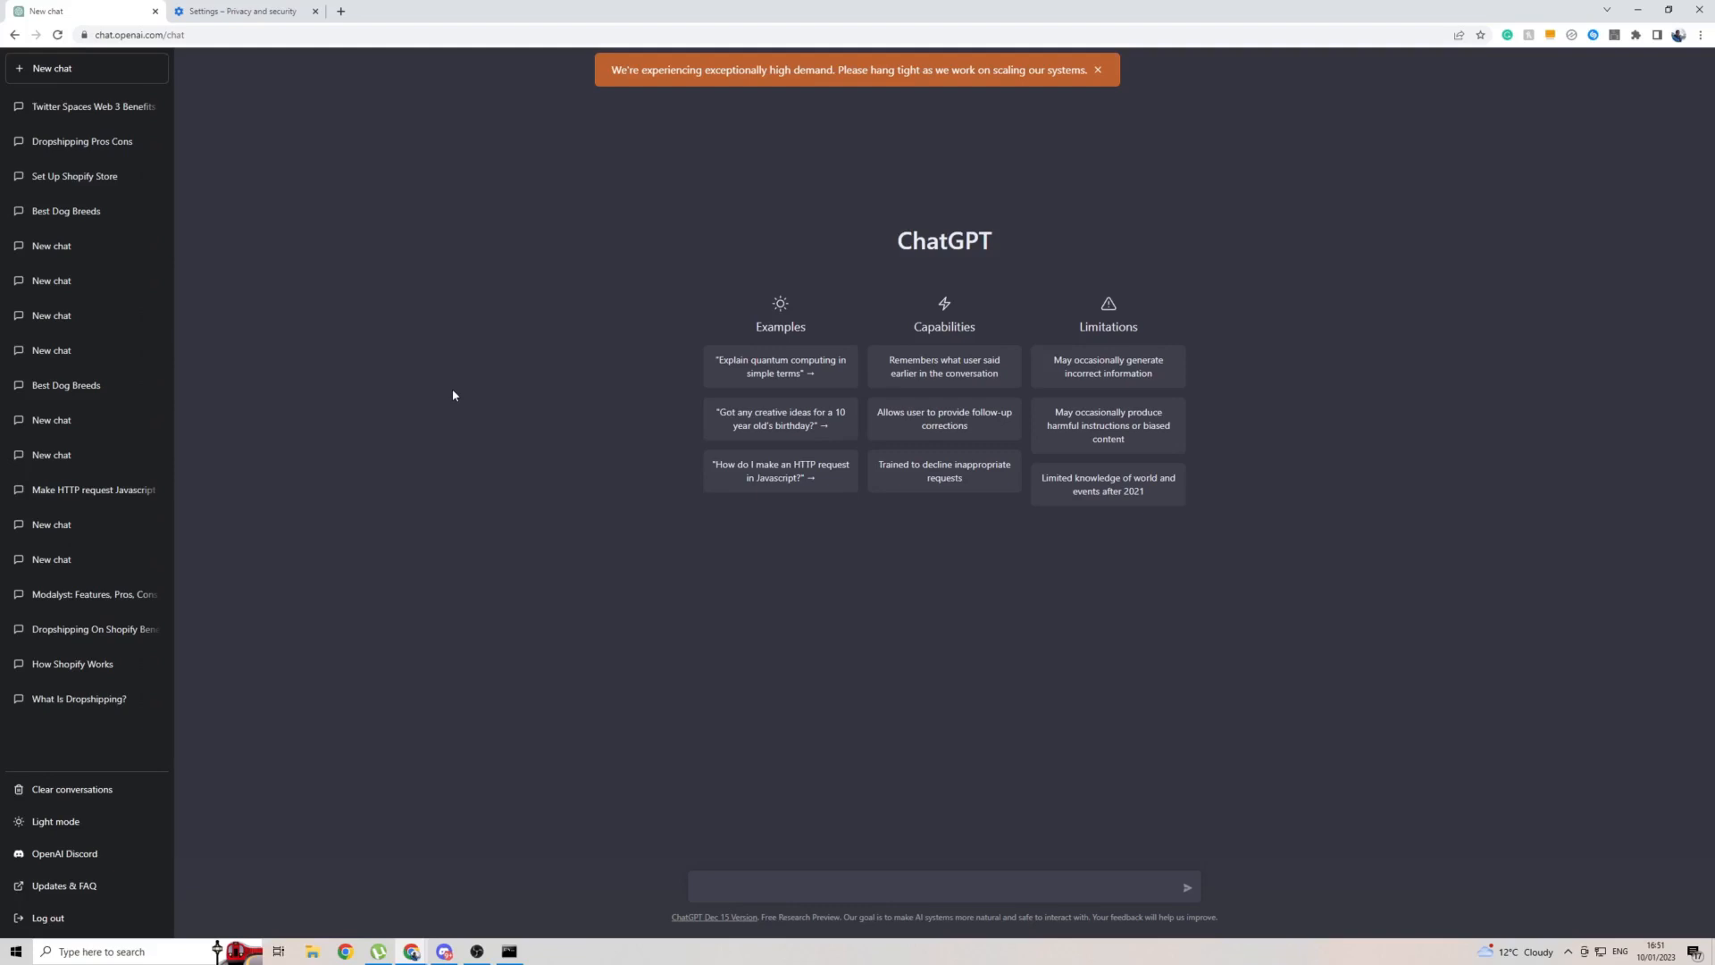
mouse_move(418, 361)
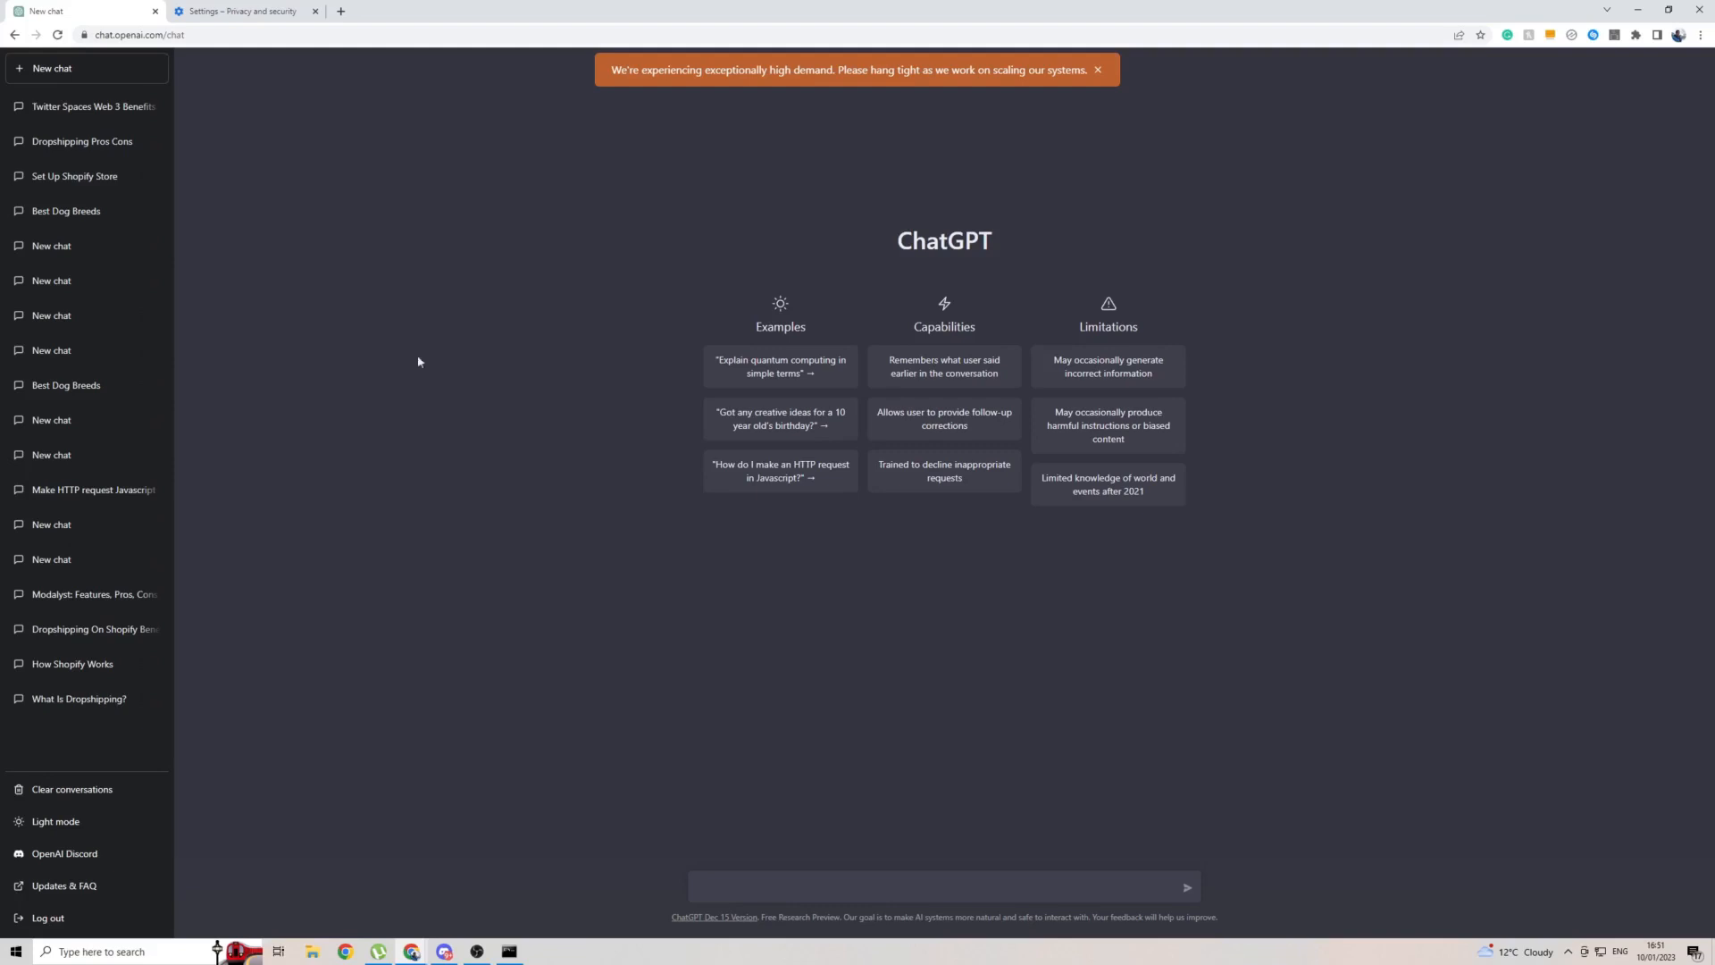
Search Chrome's 'See all site data and permissions' list for 'op' to find openai.com data
left_click(241, 10)
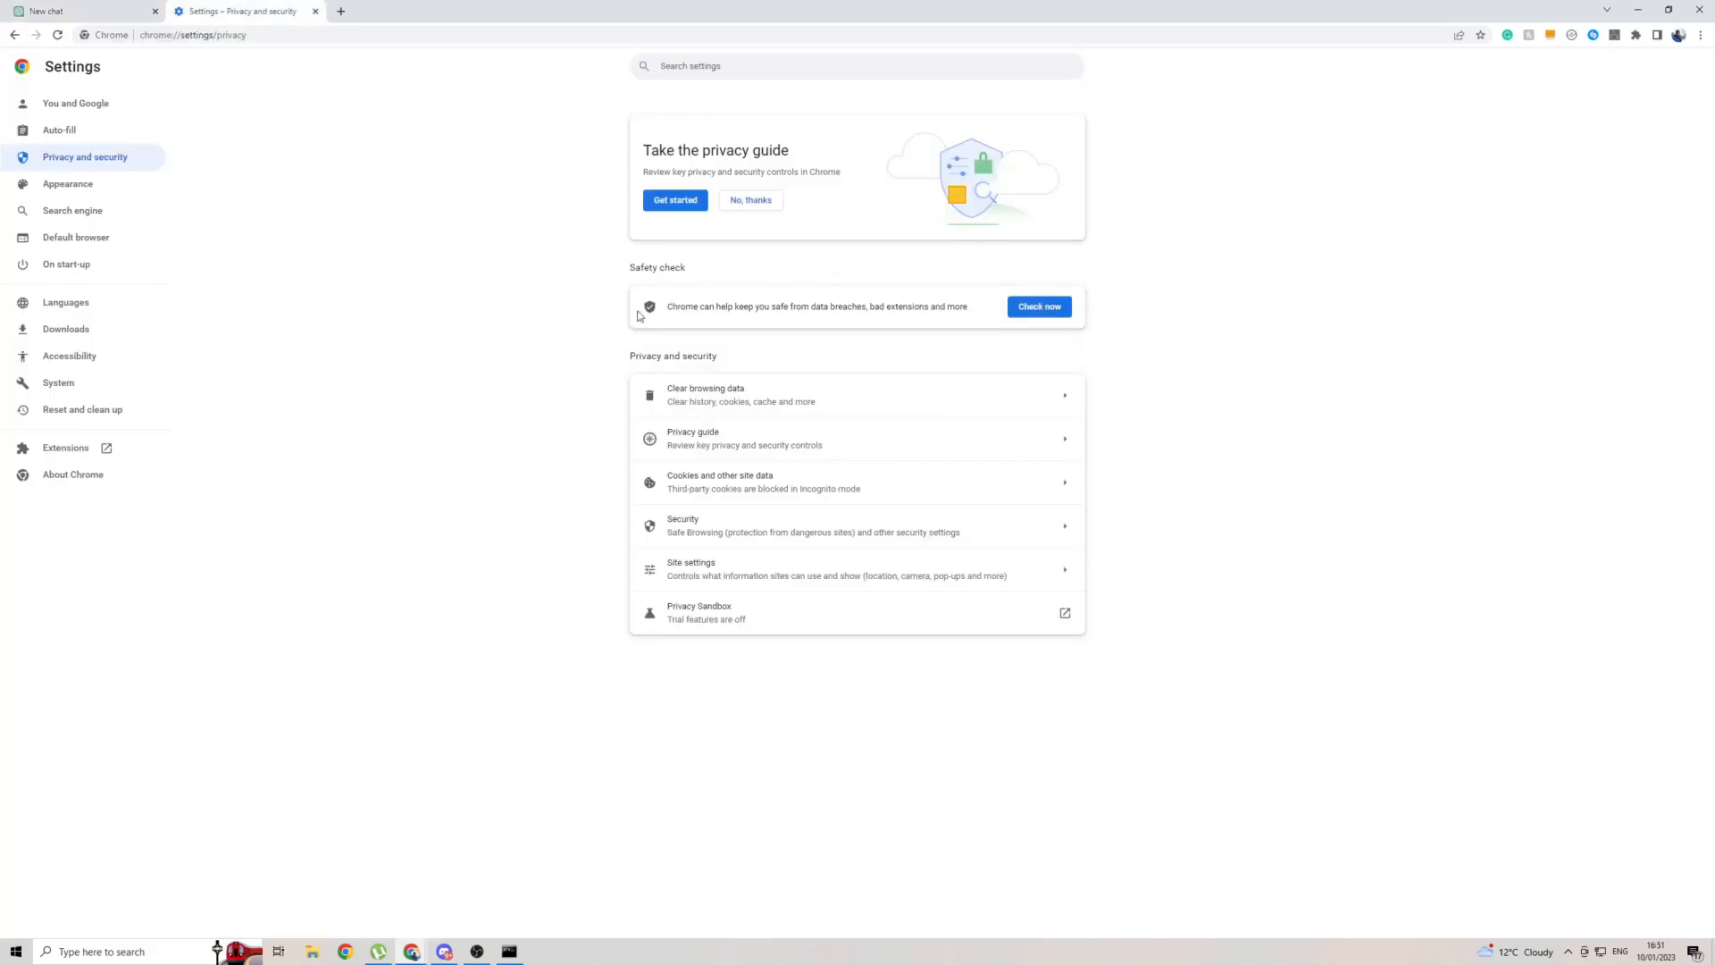
mouse_move(163, 156)
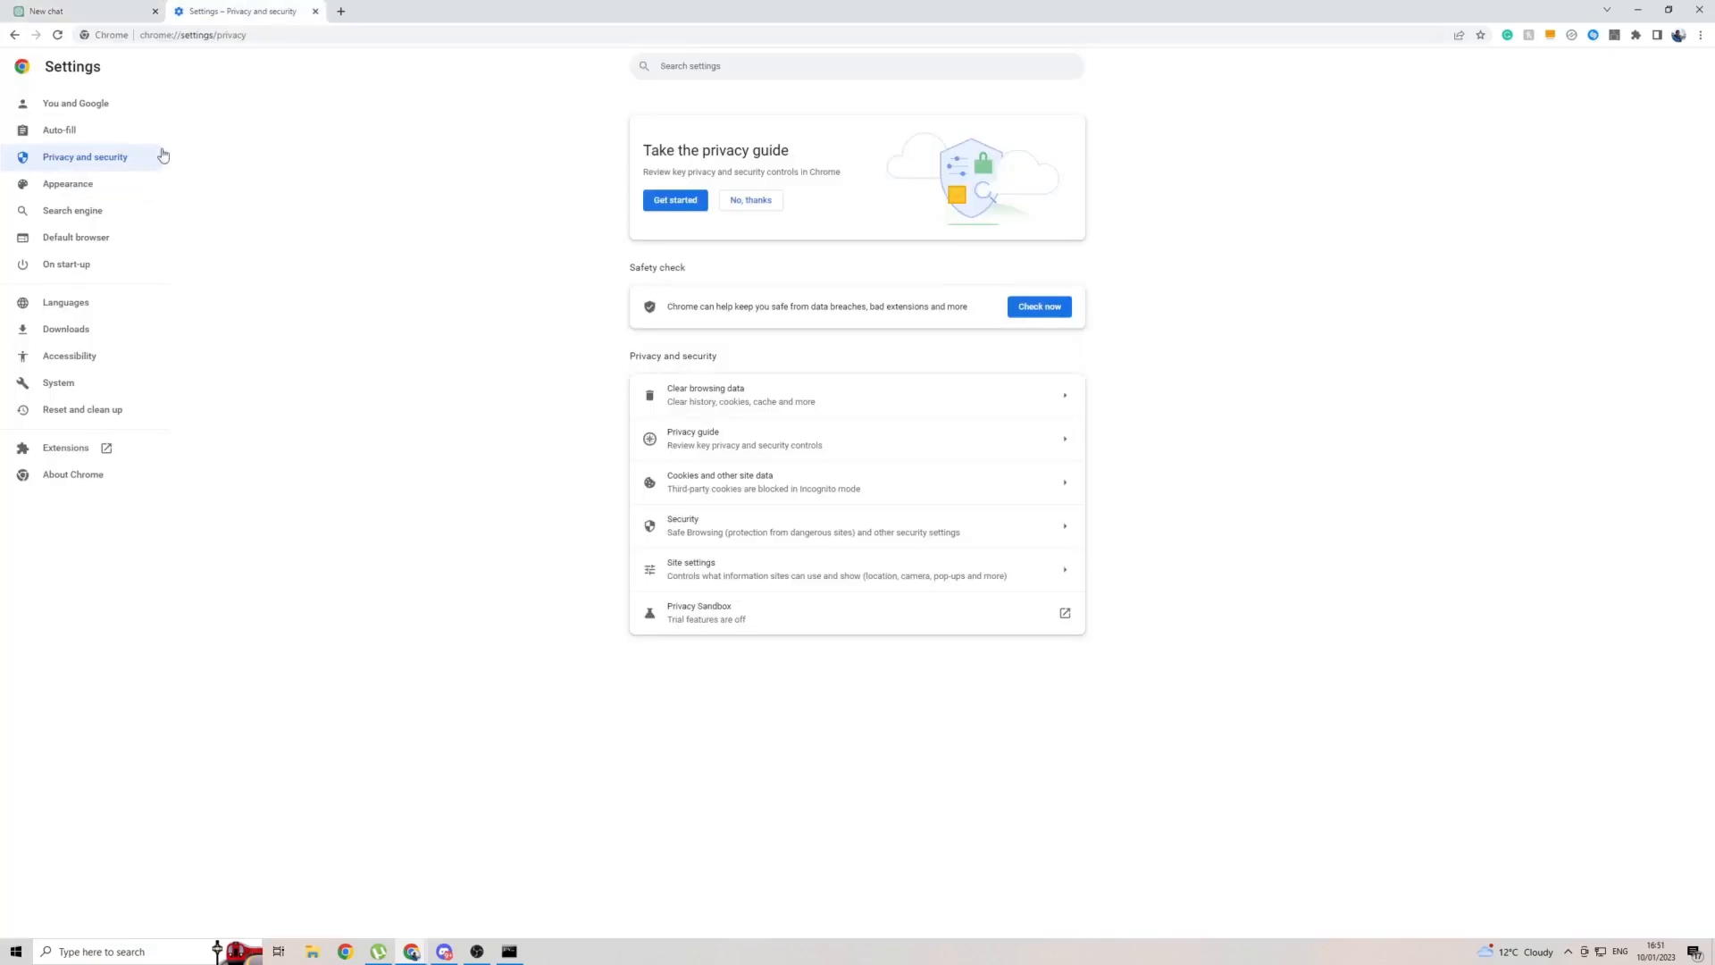
mouse_move(1702, 35)
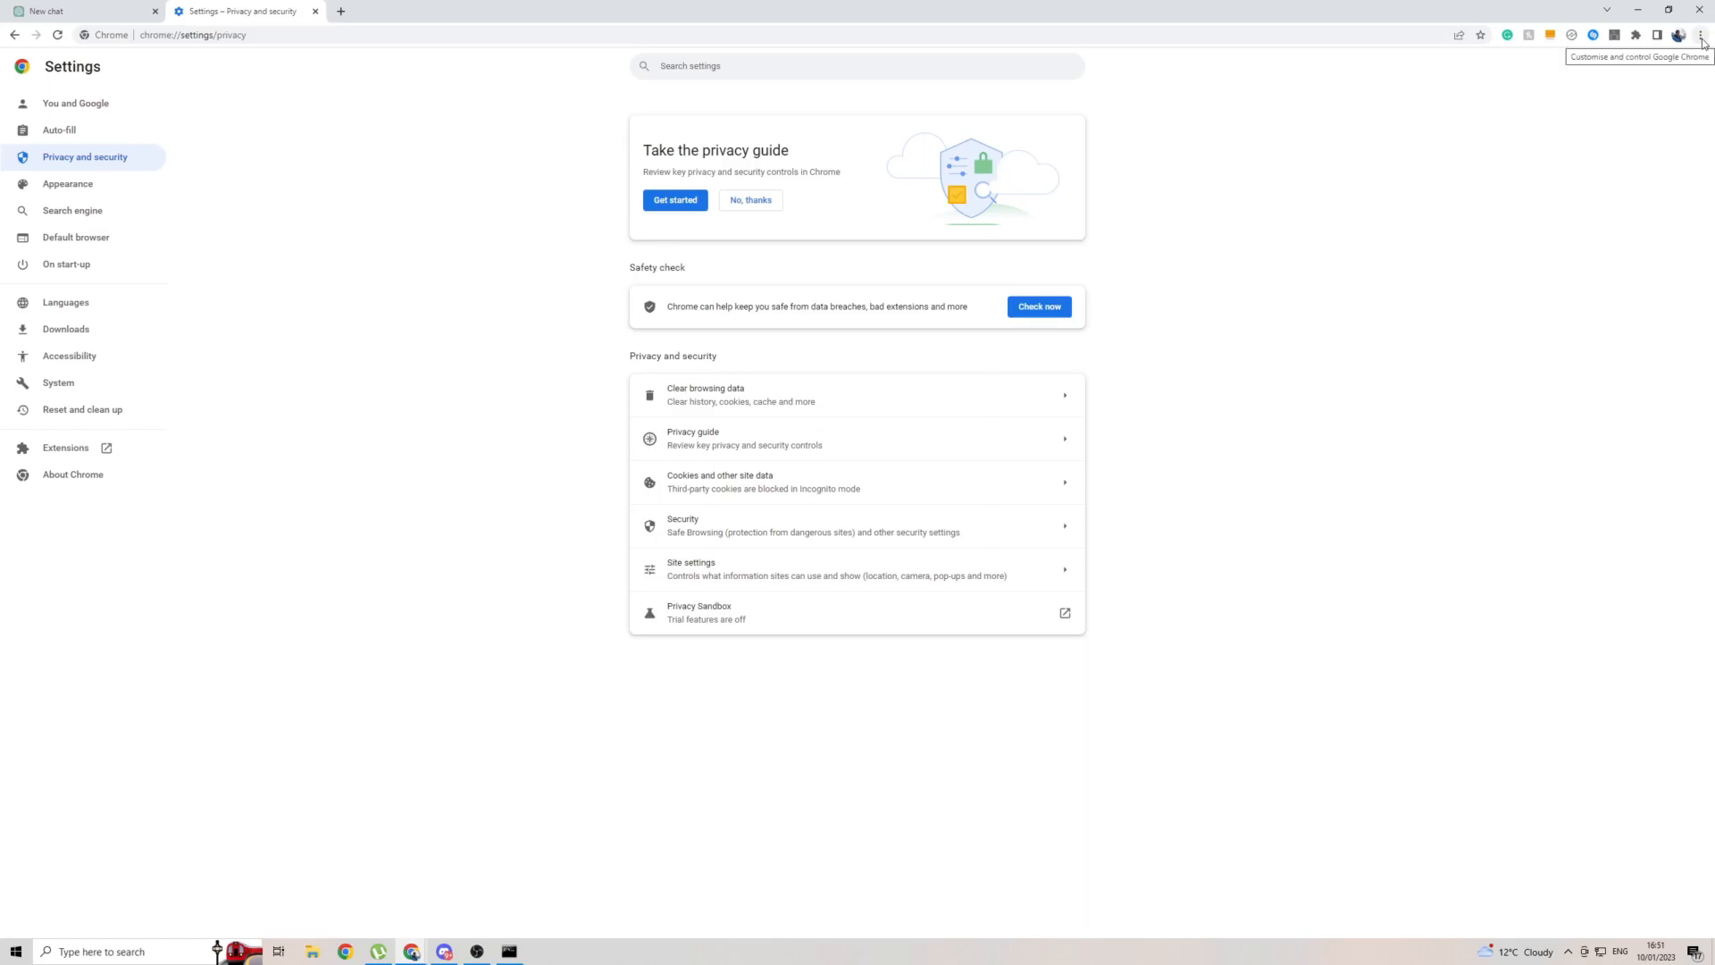
left_click(1701, 34)
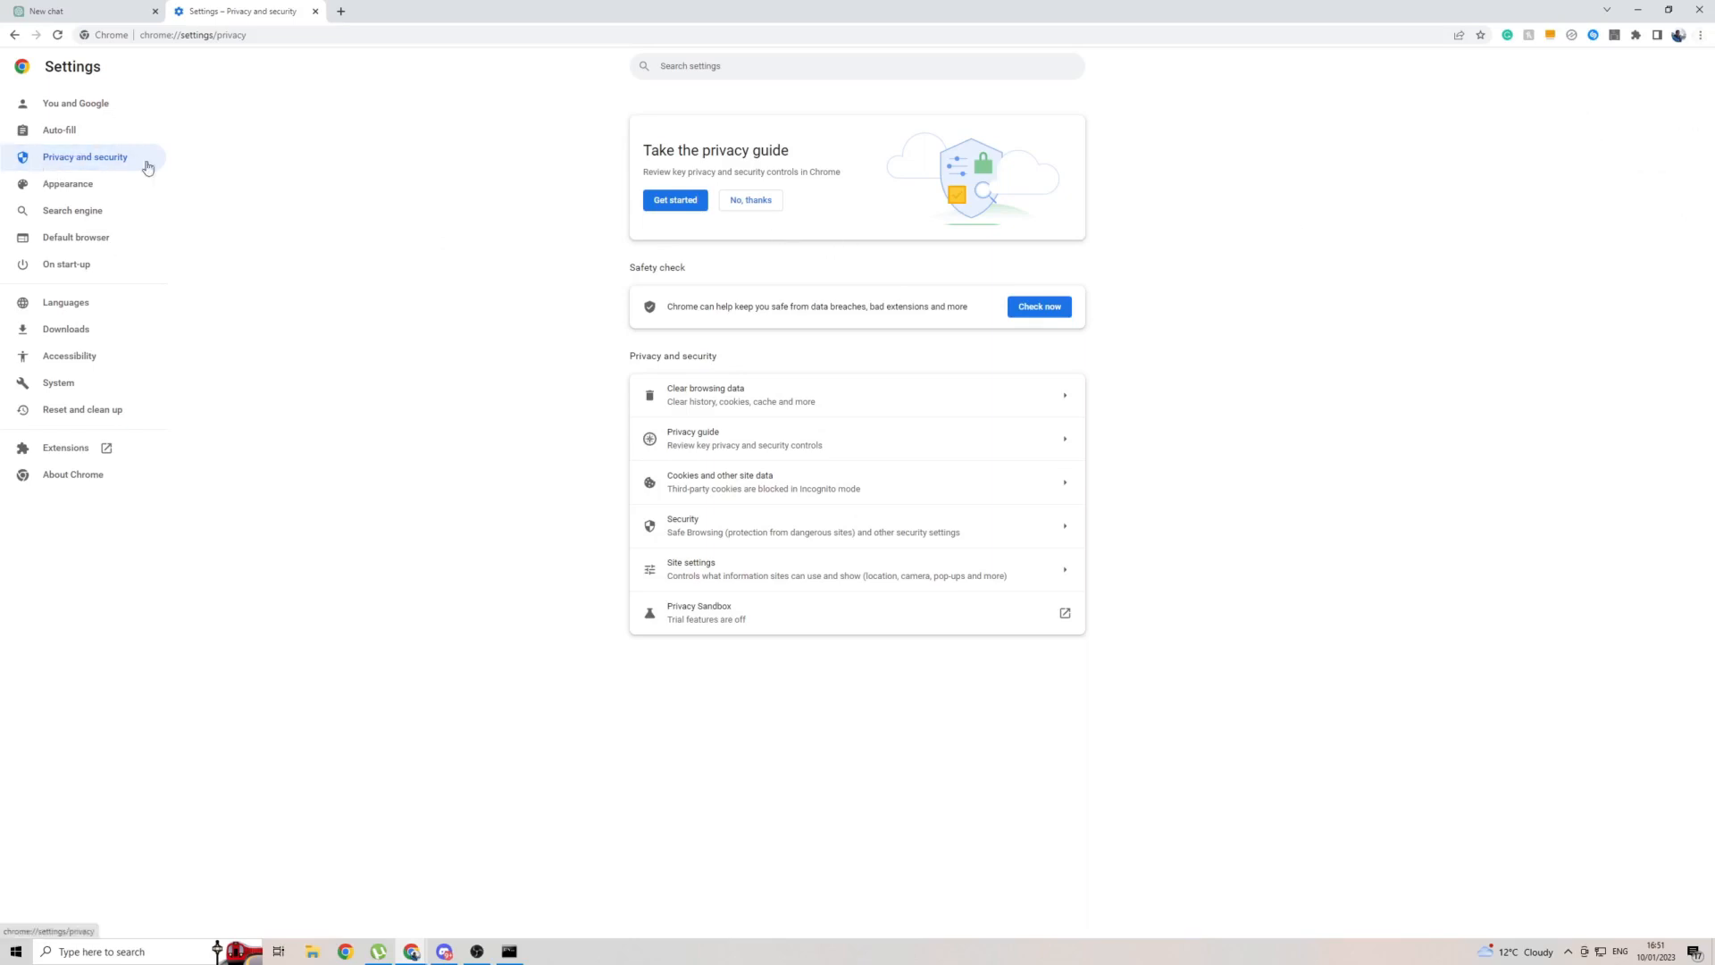
mouse_move(684, 487)
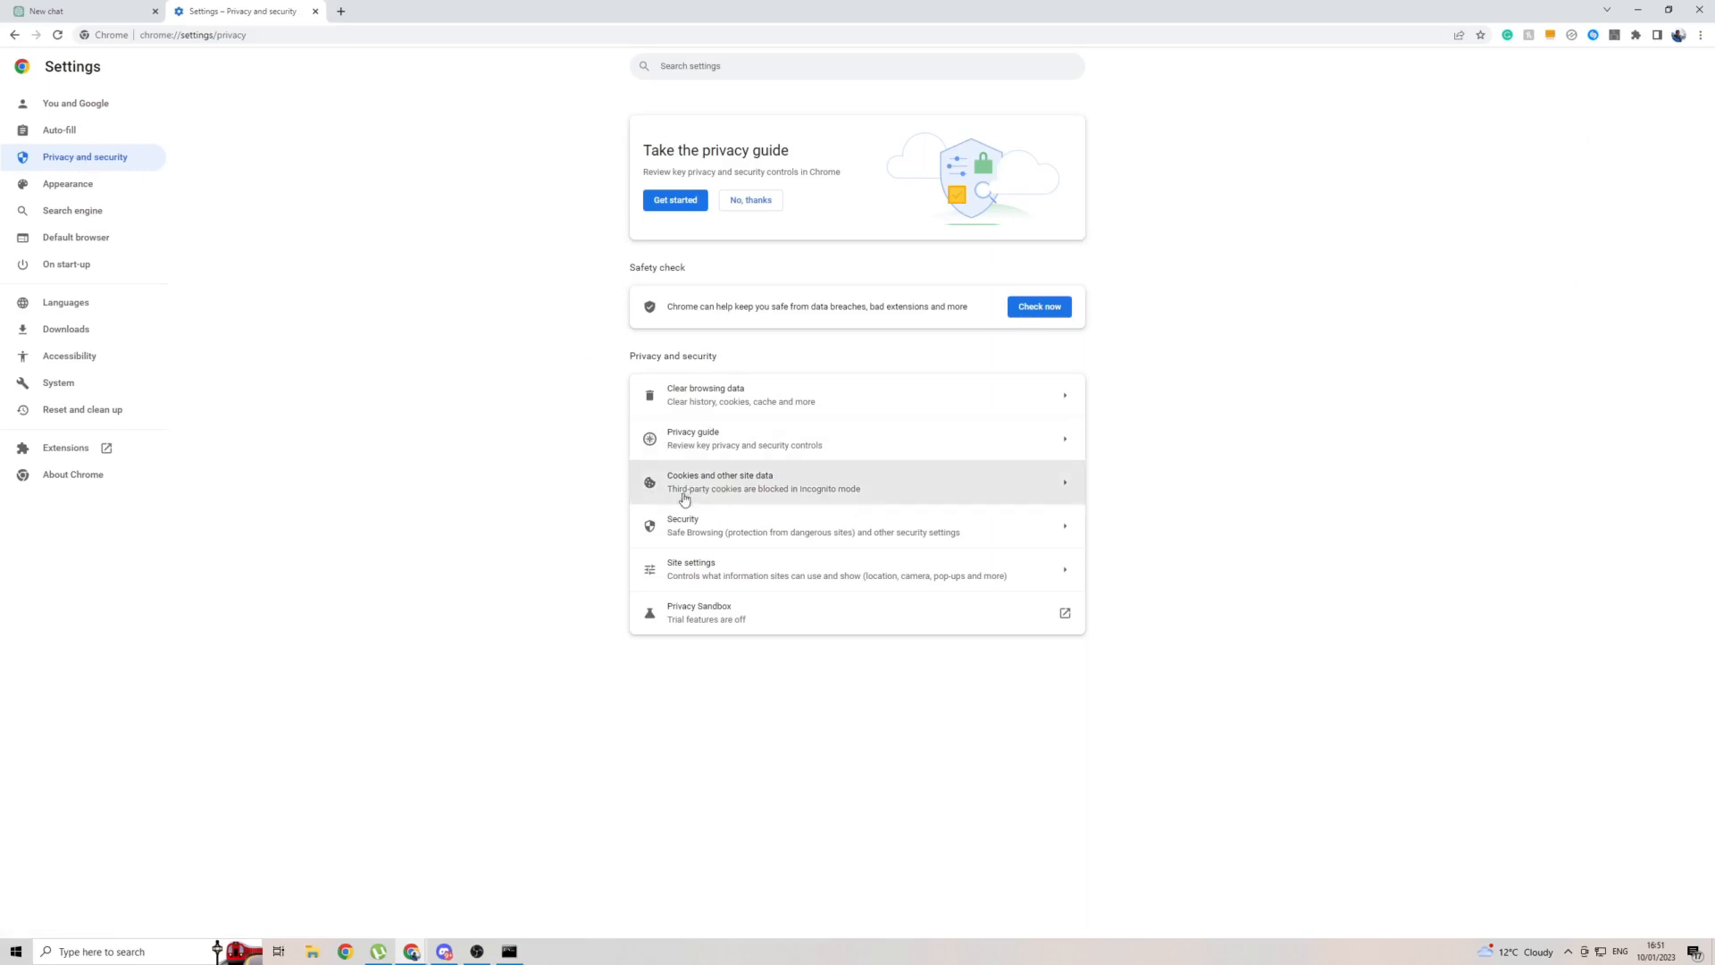
left_click(720, 481)
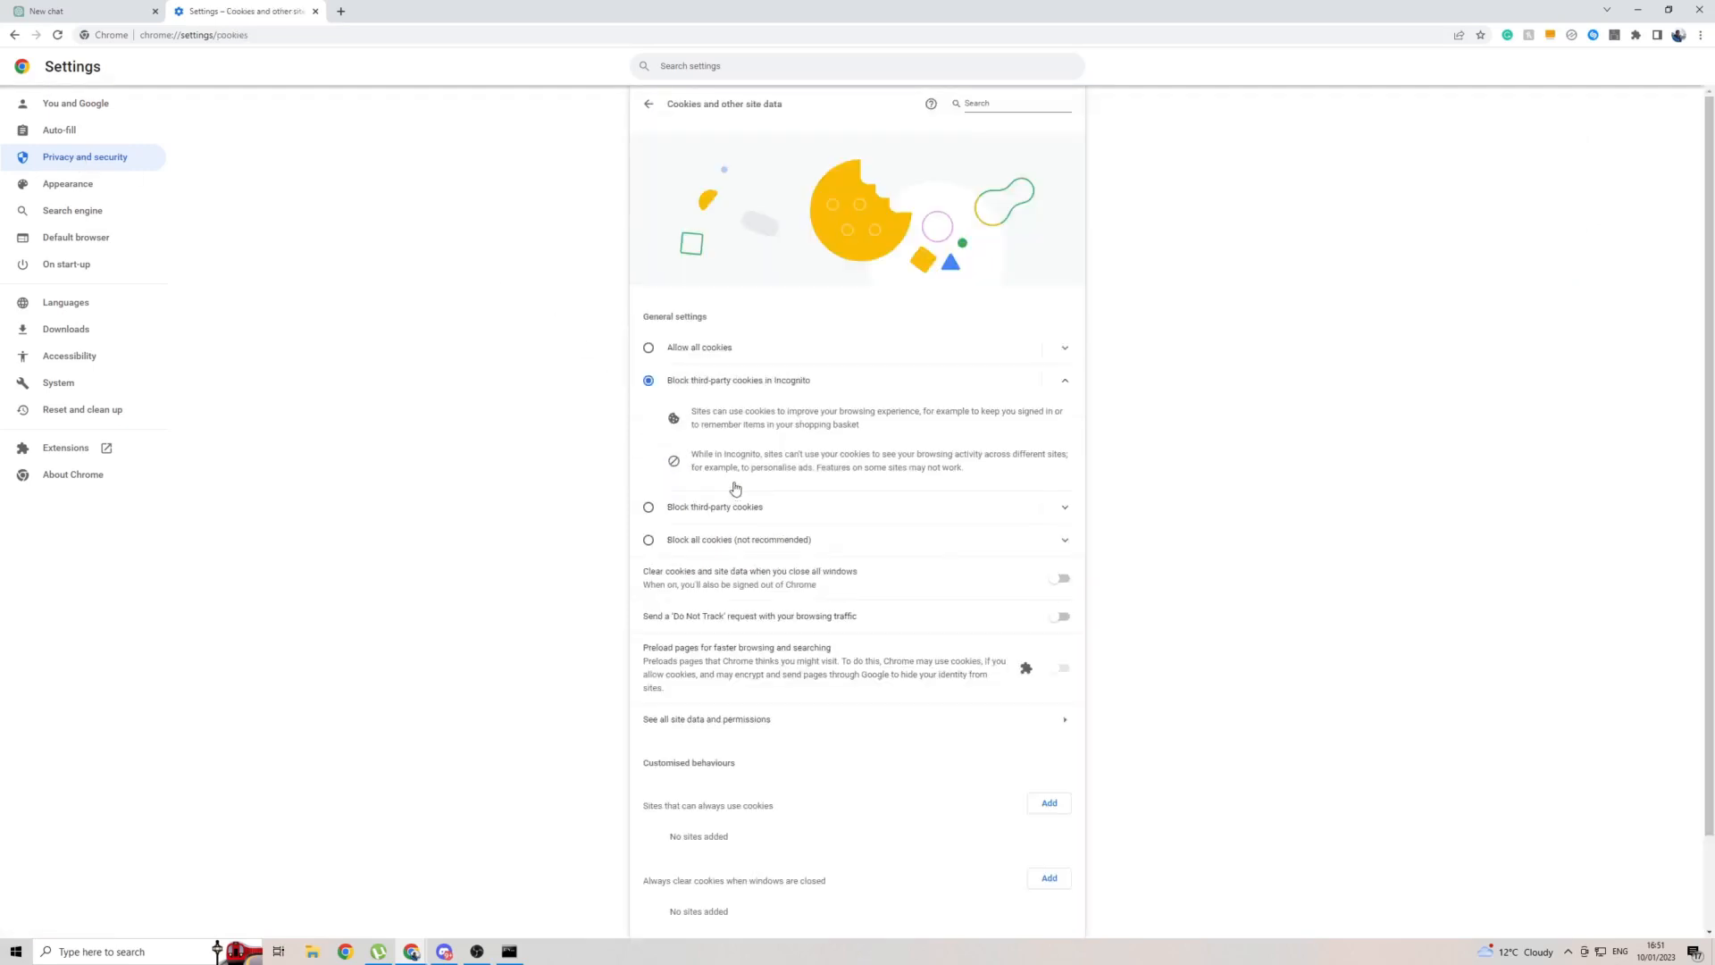
scroll("down", 3)
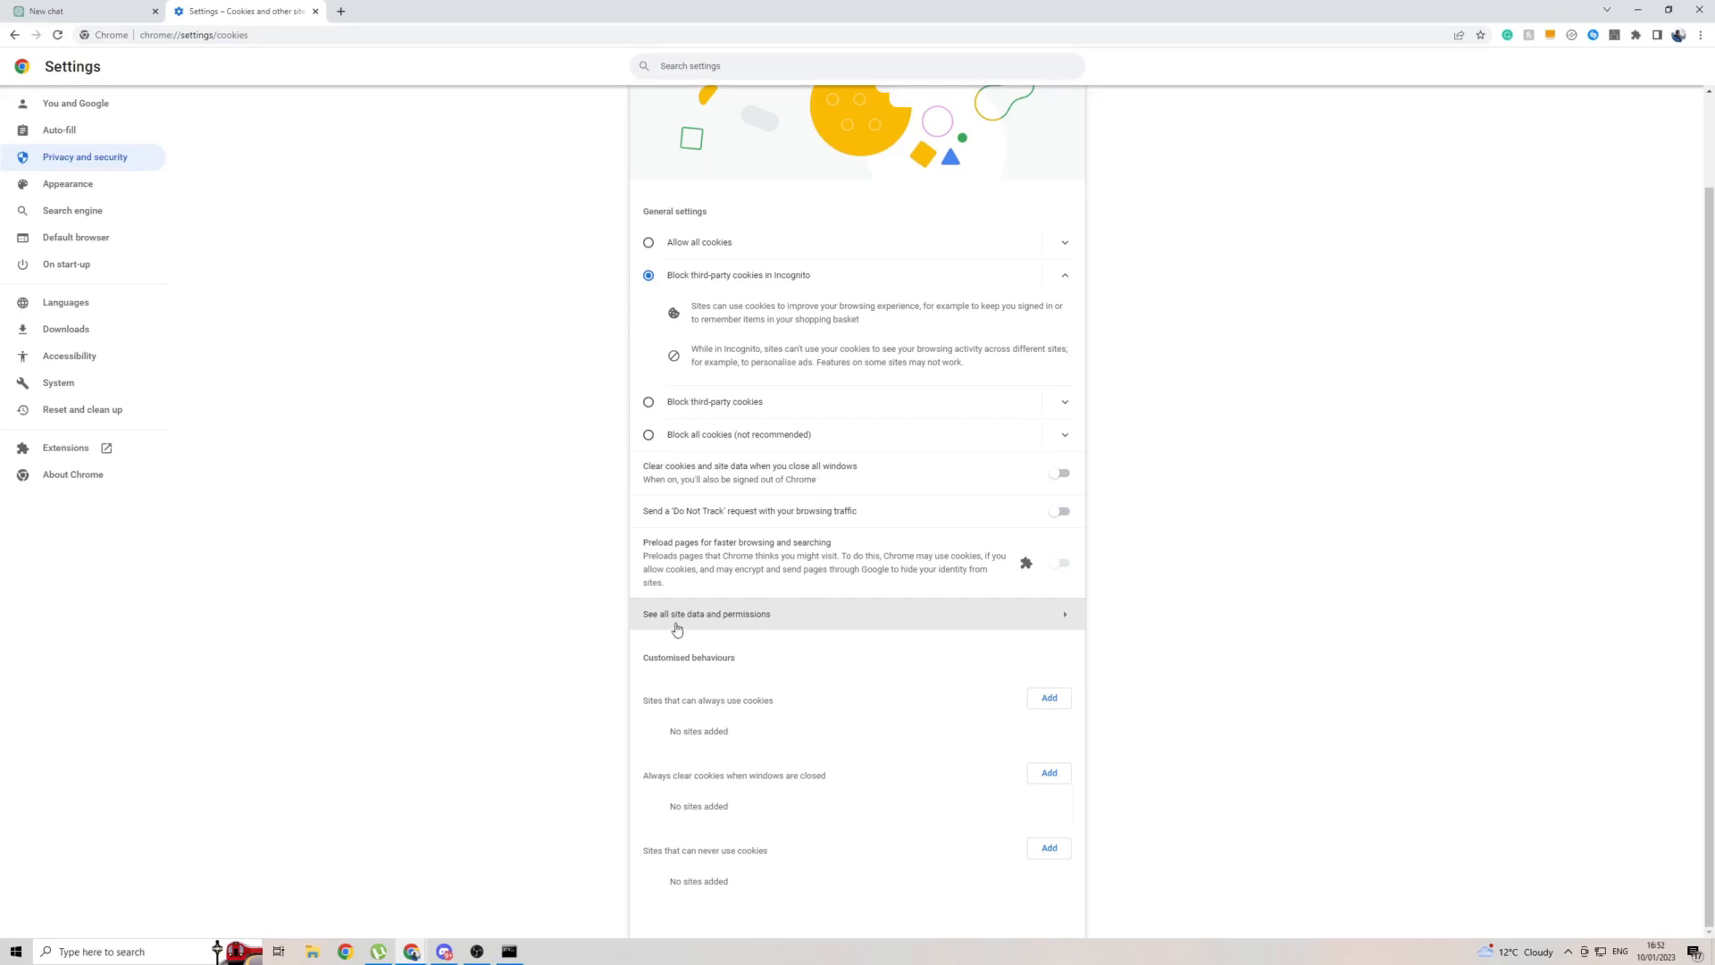
left_click(707, 614)
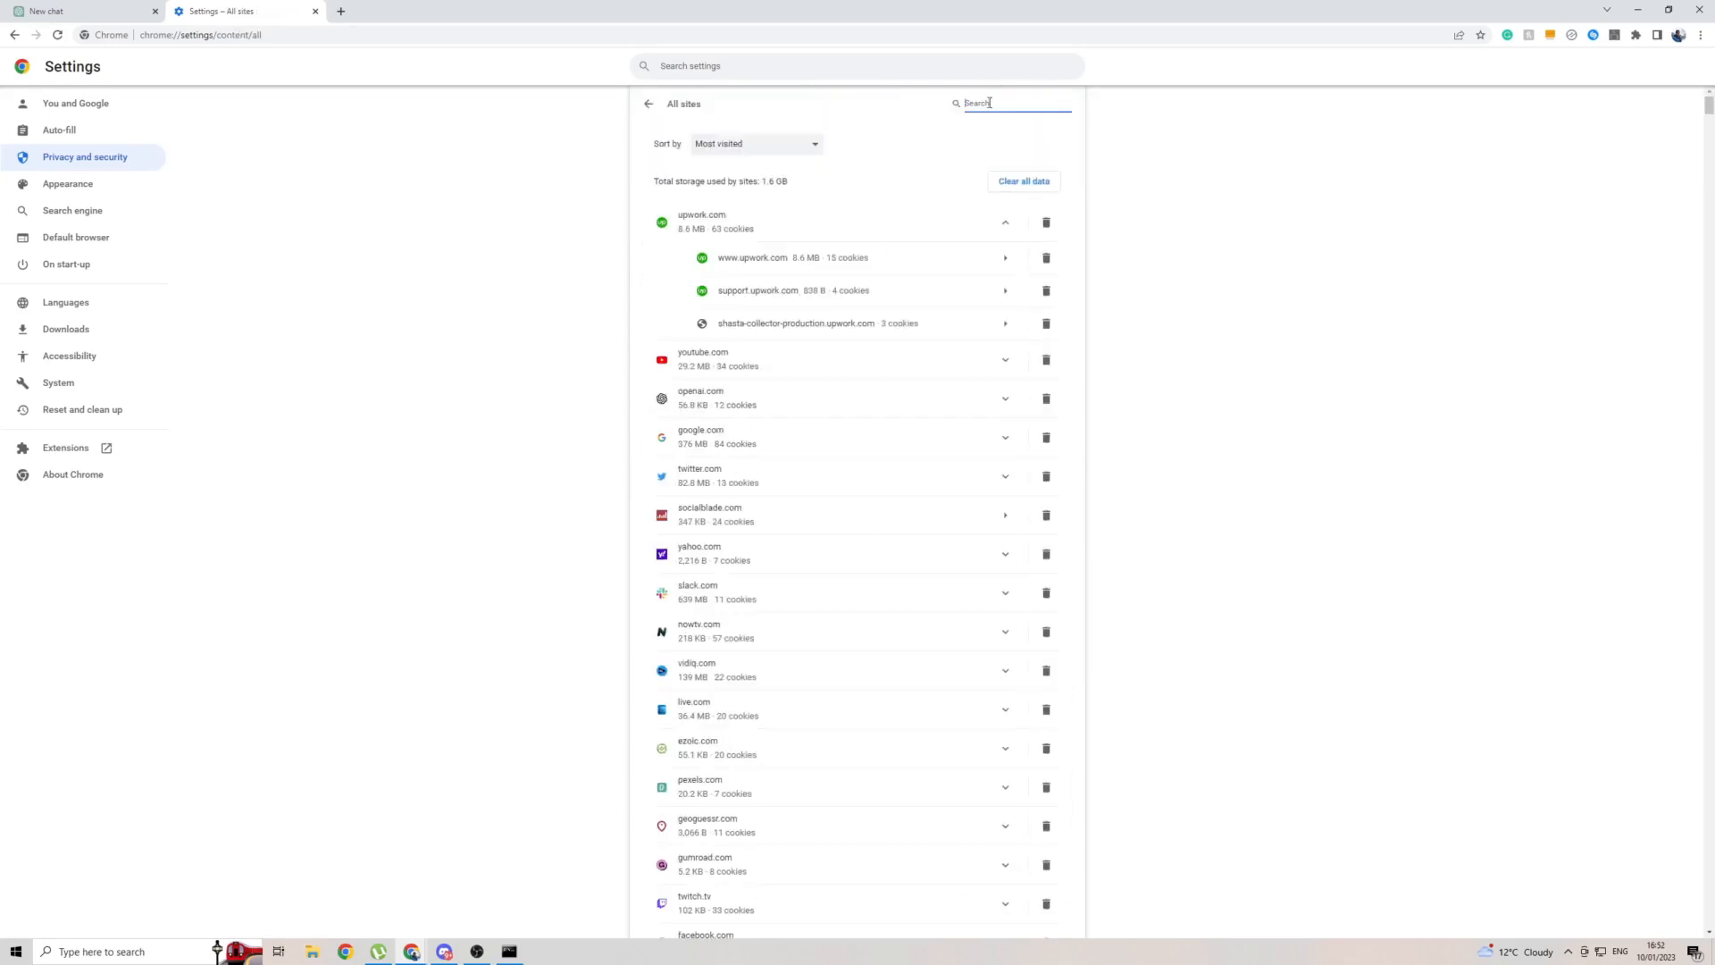
type("op")
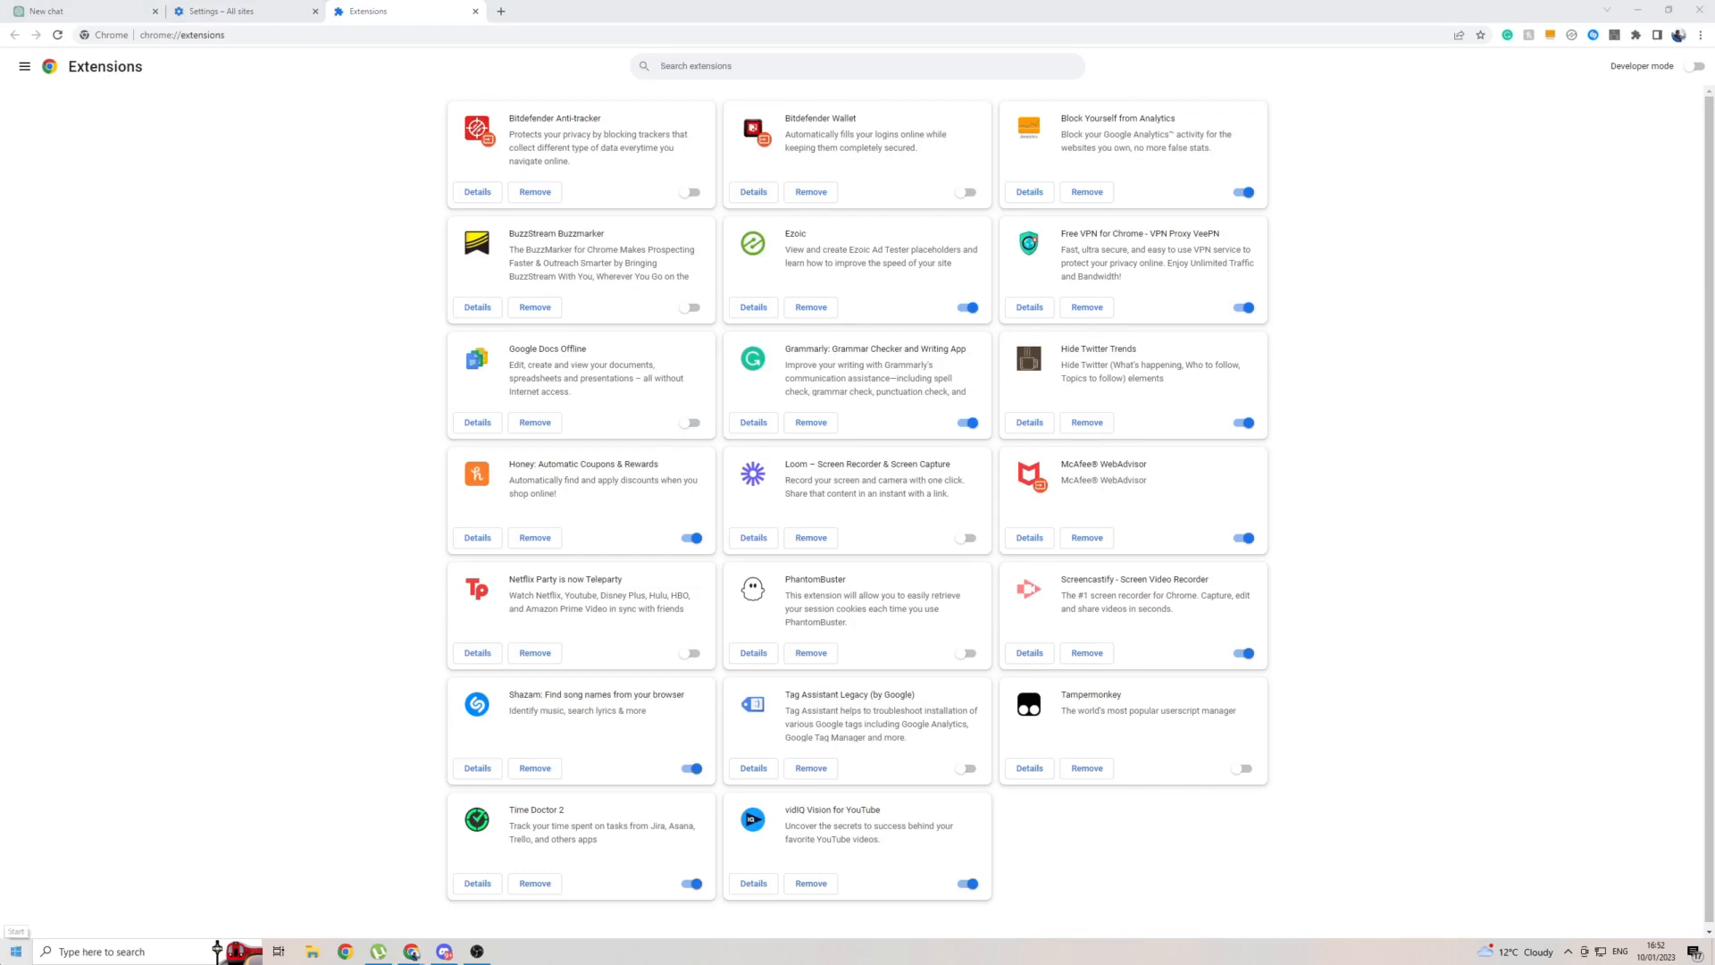
Launch a Command Prompt window from the taskbar
left_click(14, 949)
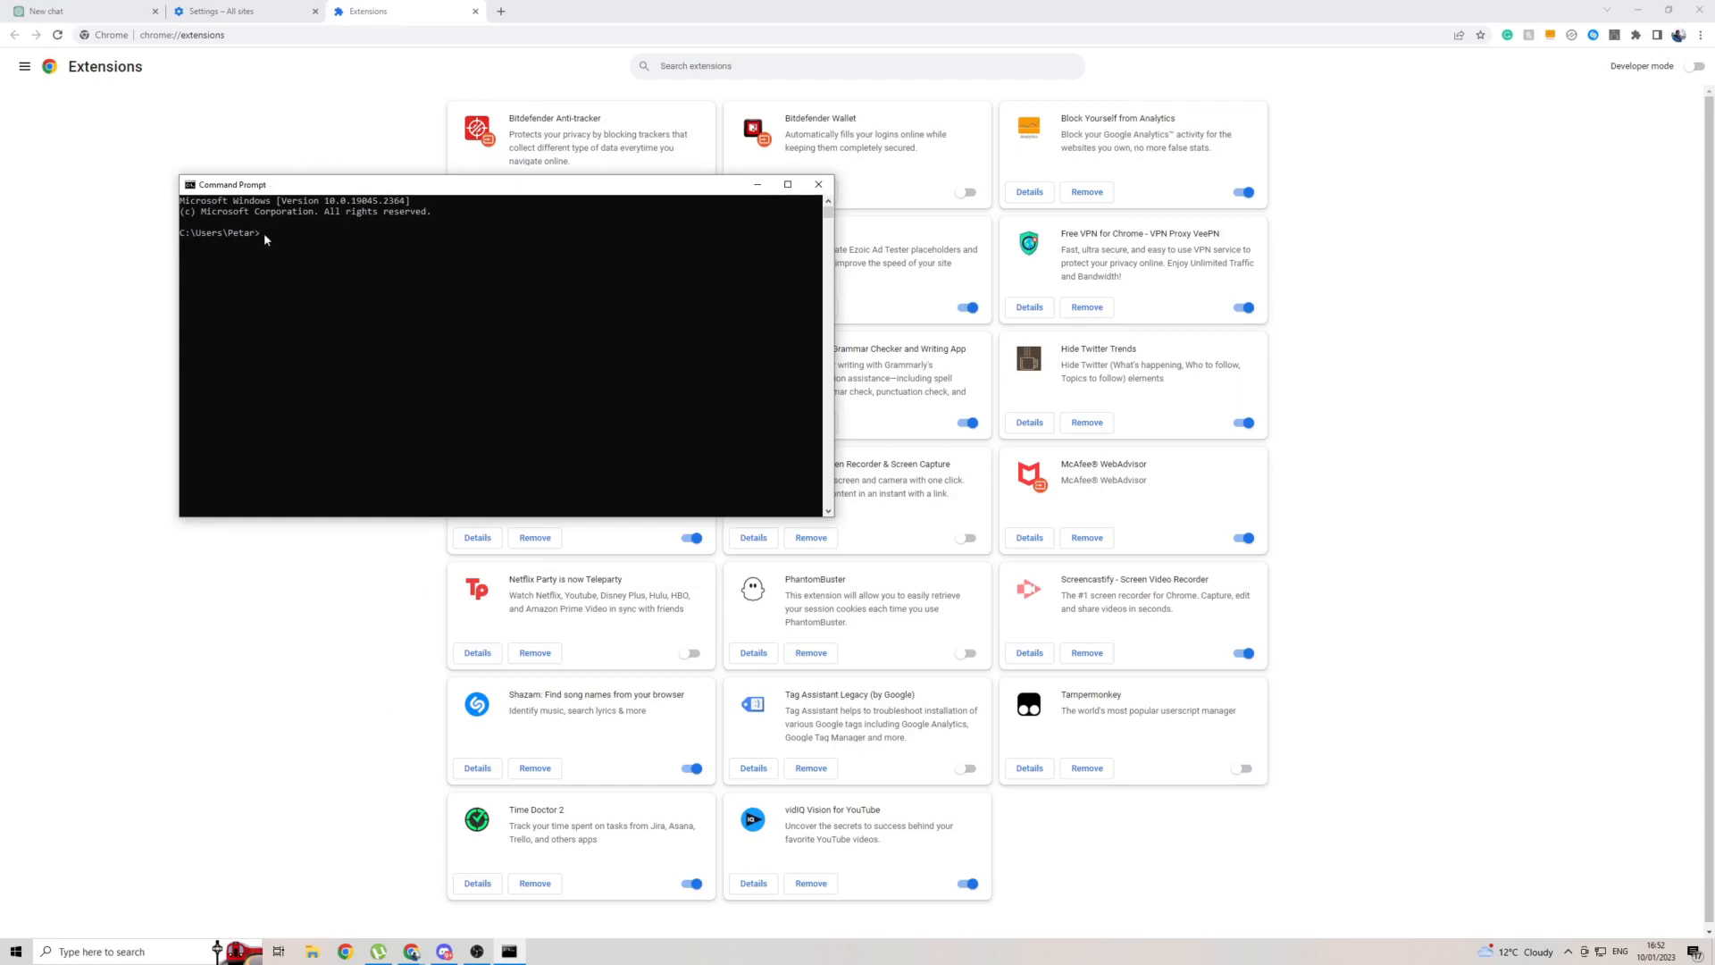
mouse_move(268, 237)
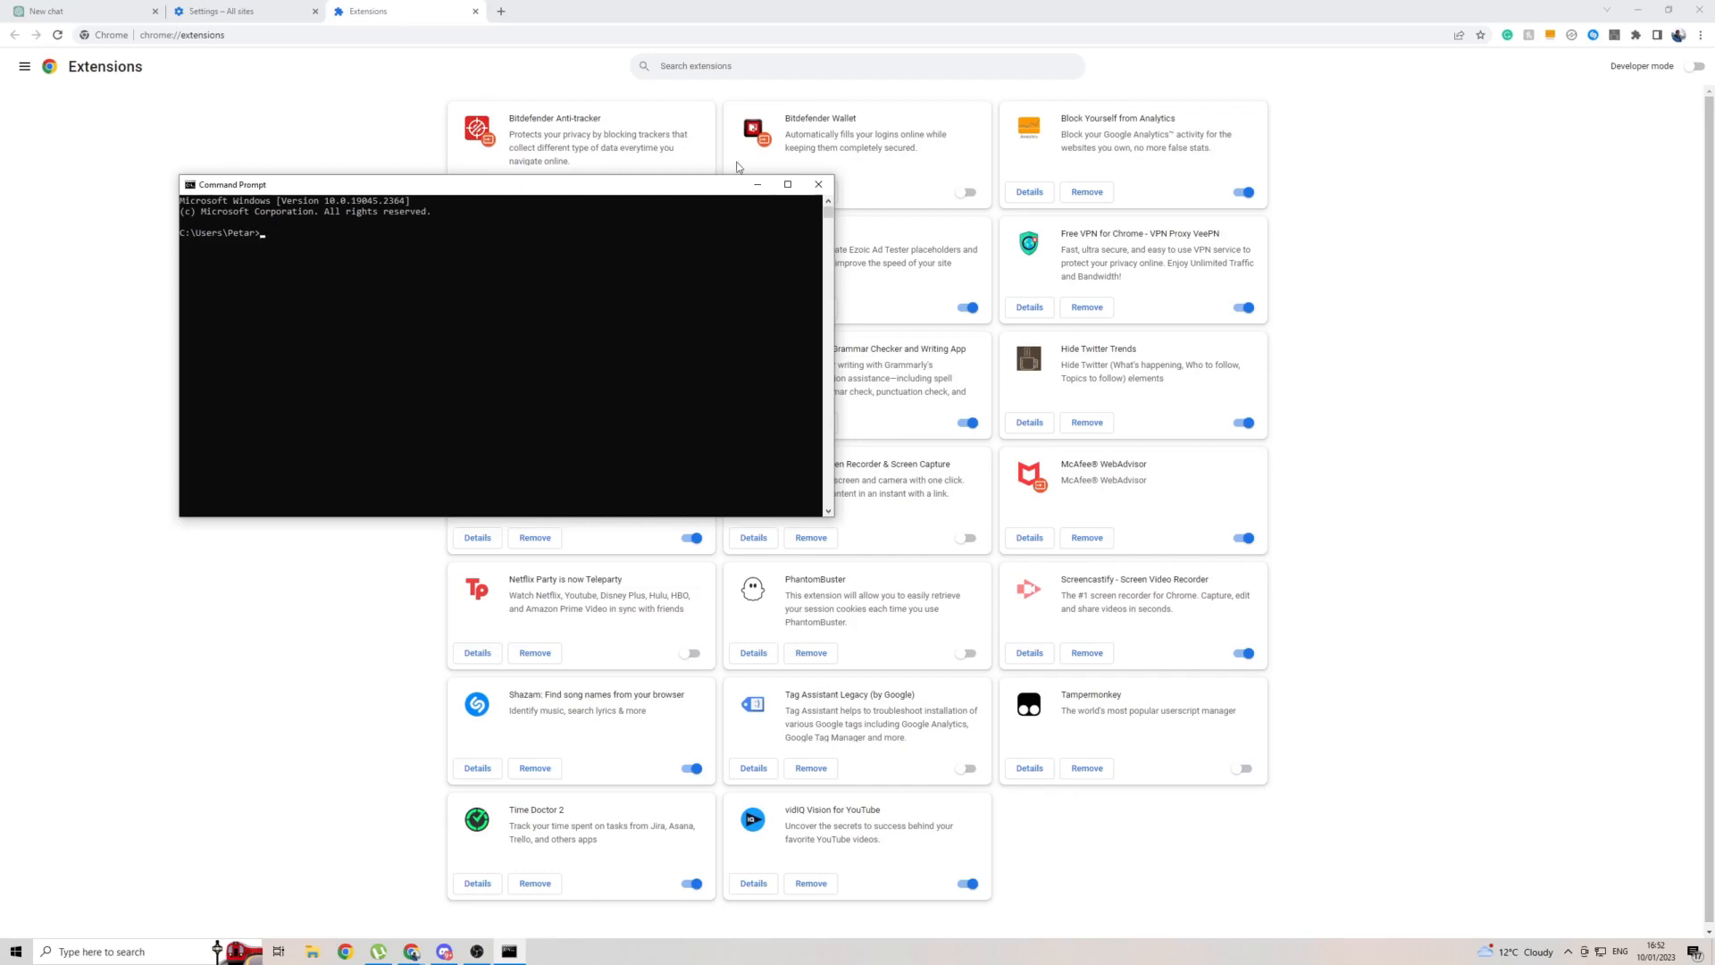
Open Internet Protocol Version 4 (TCP/IPv4) Properties for Ethernet via Network and Sharing Center
left_click(15, 951)
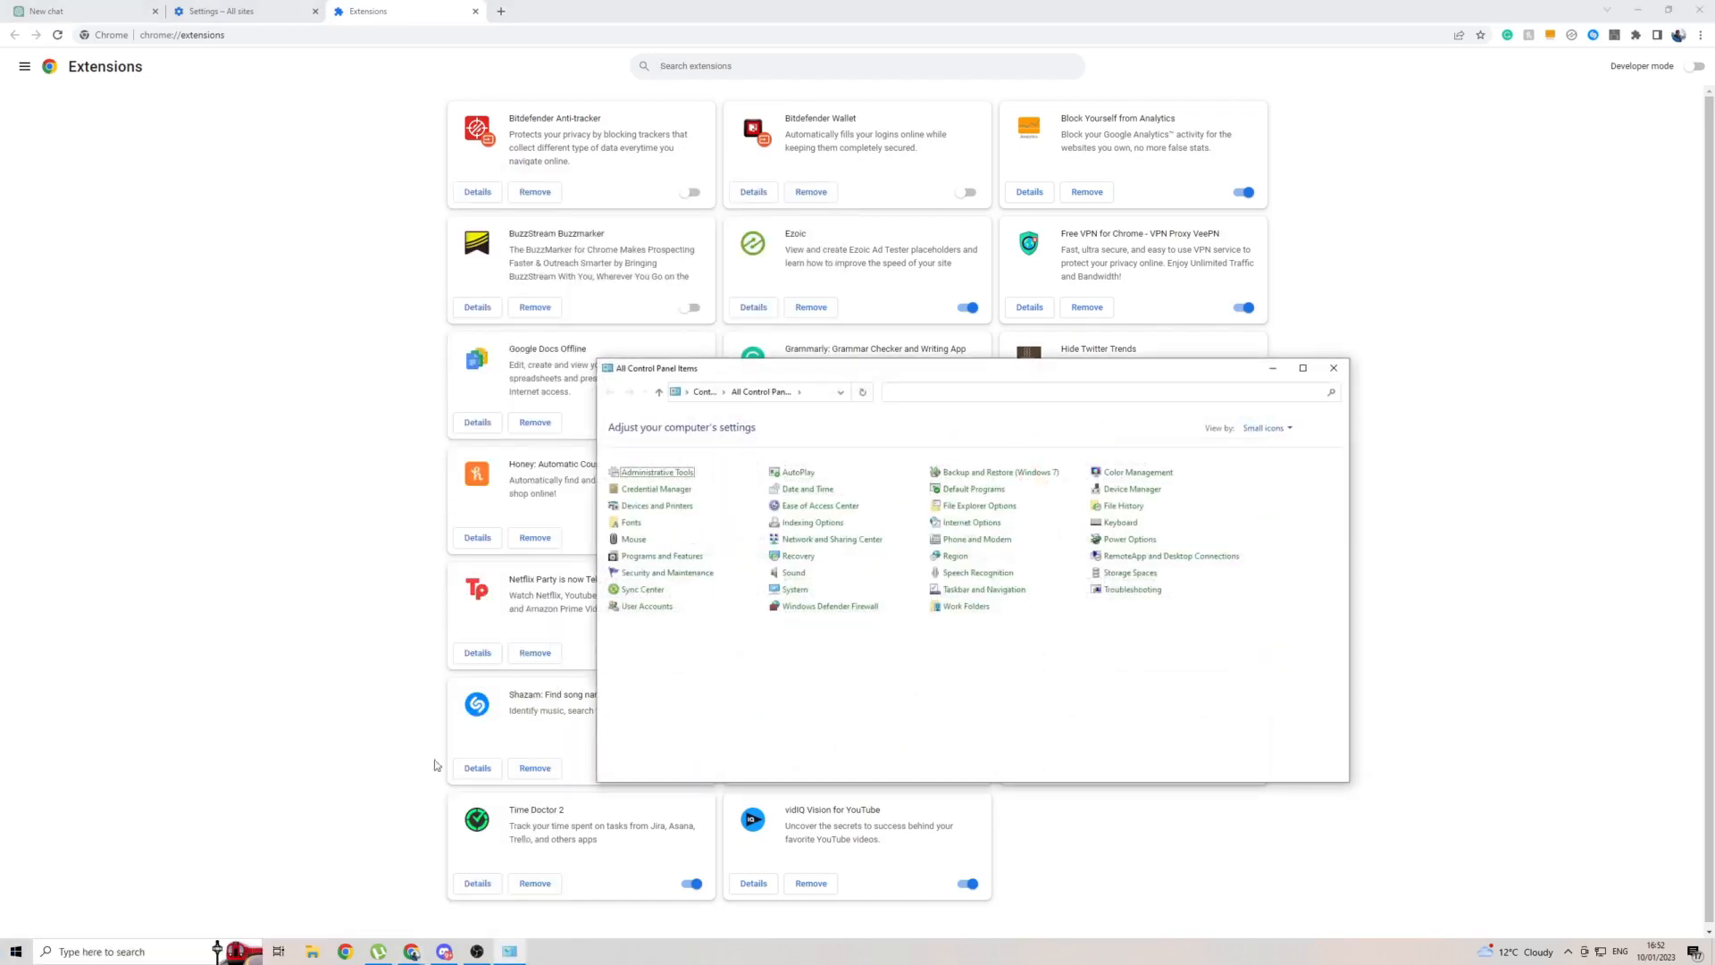
mouse_move(830, 538)
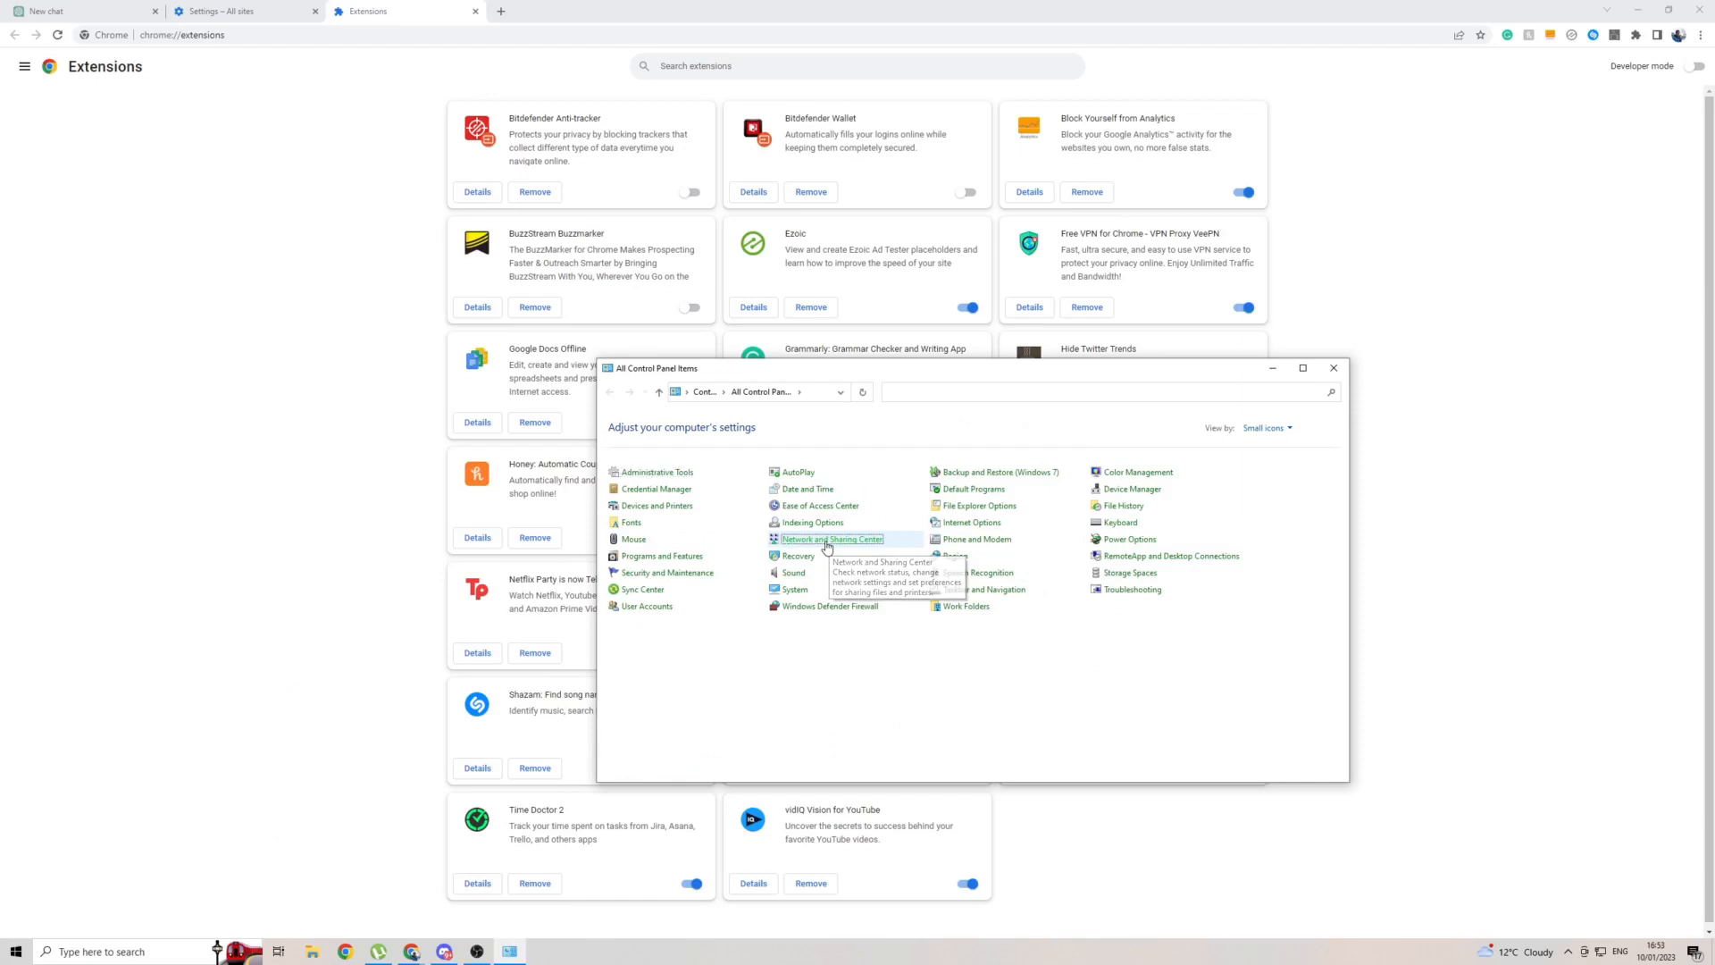
left_click(832, 539)
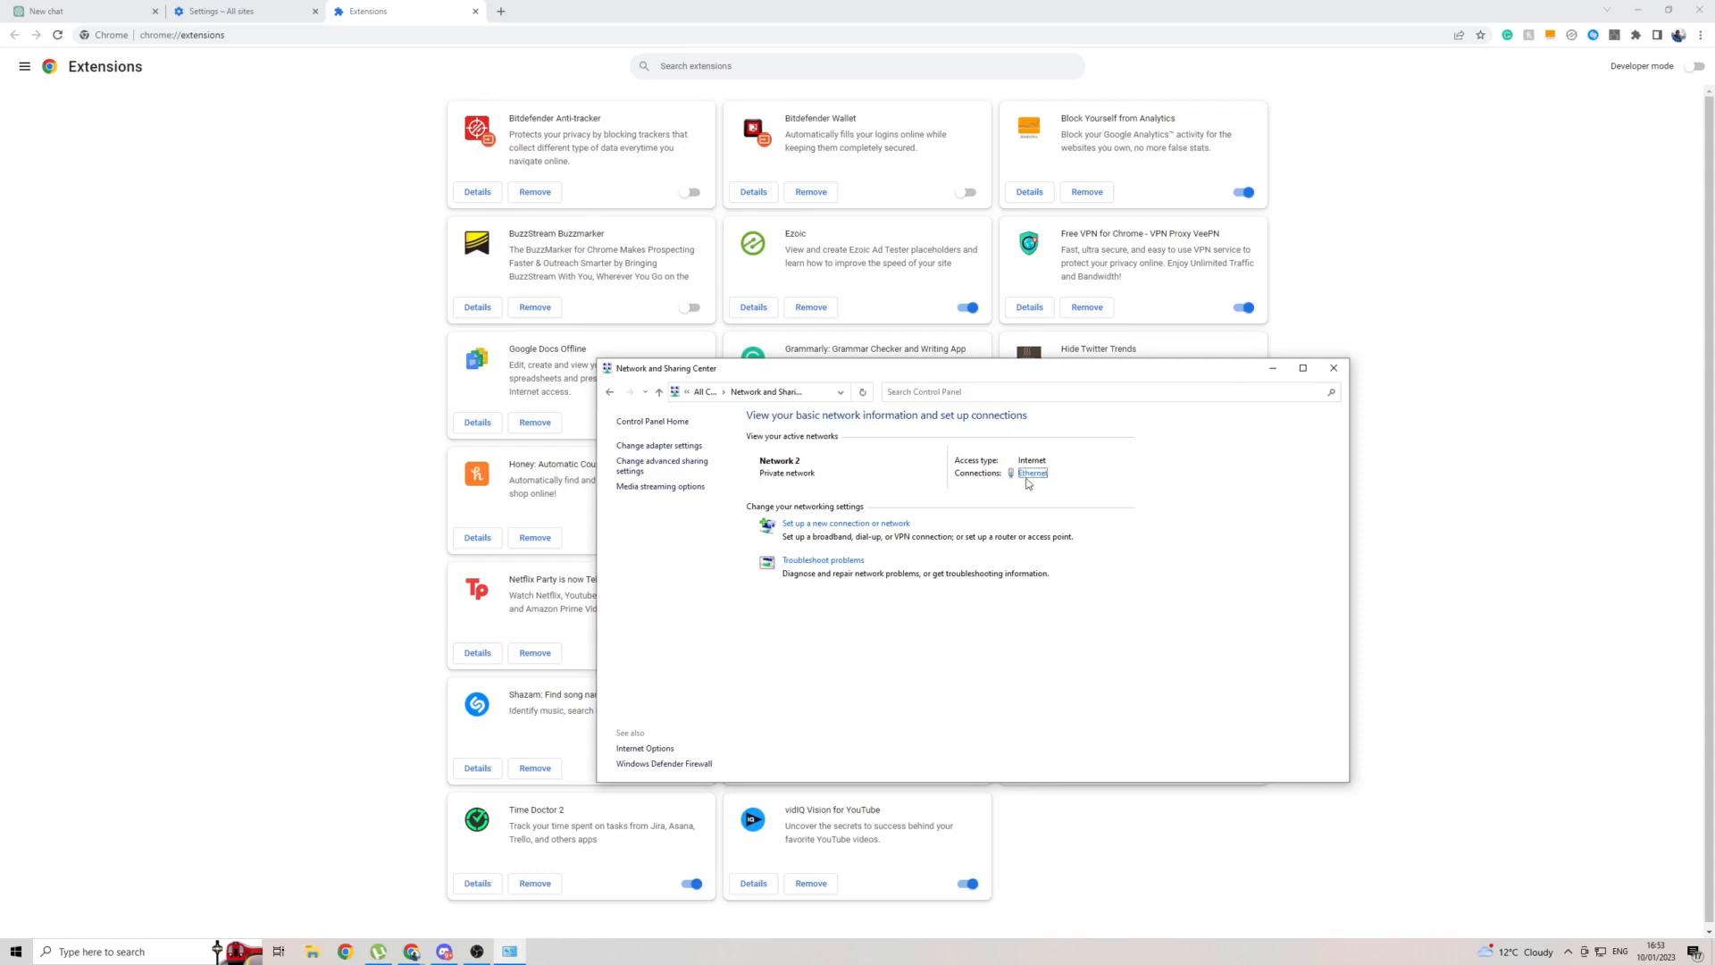
left_click(1032, 472)
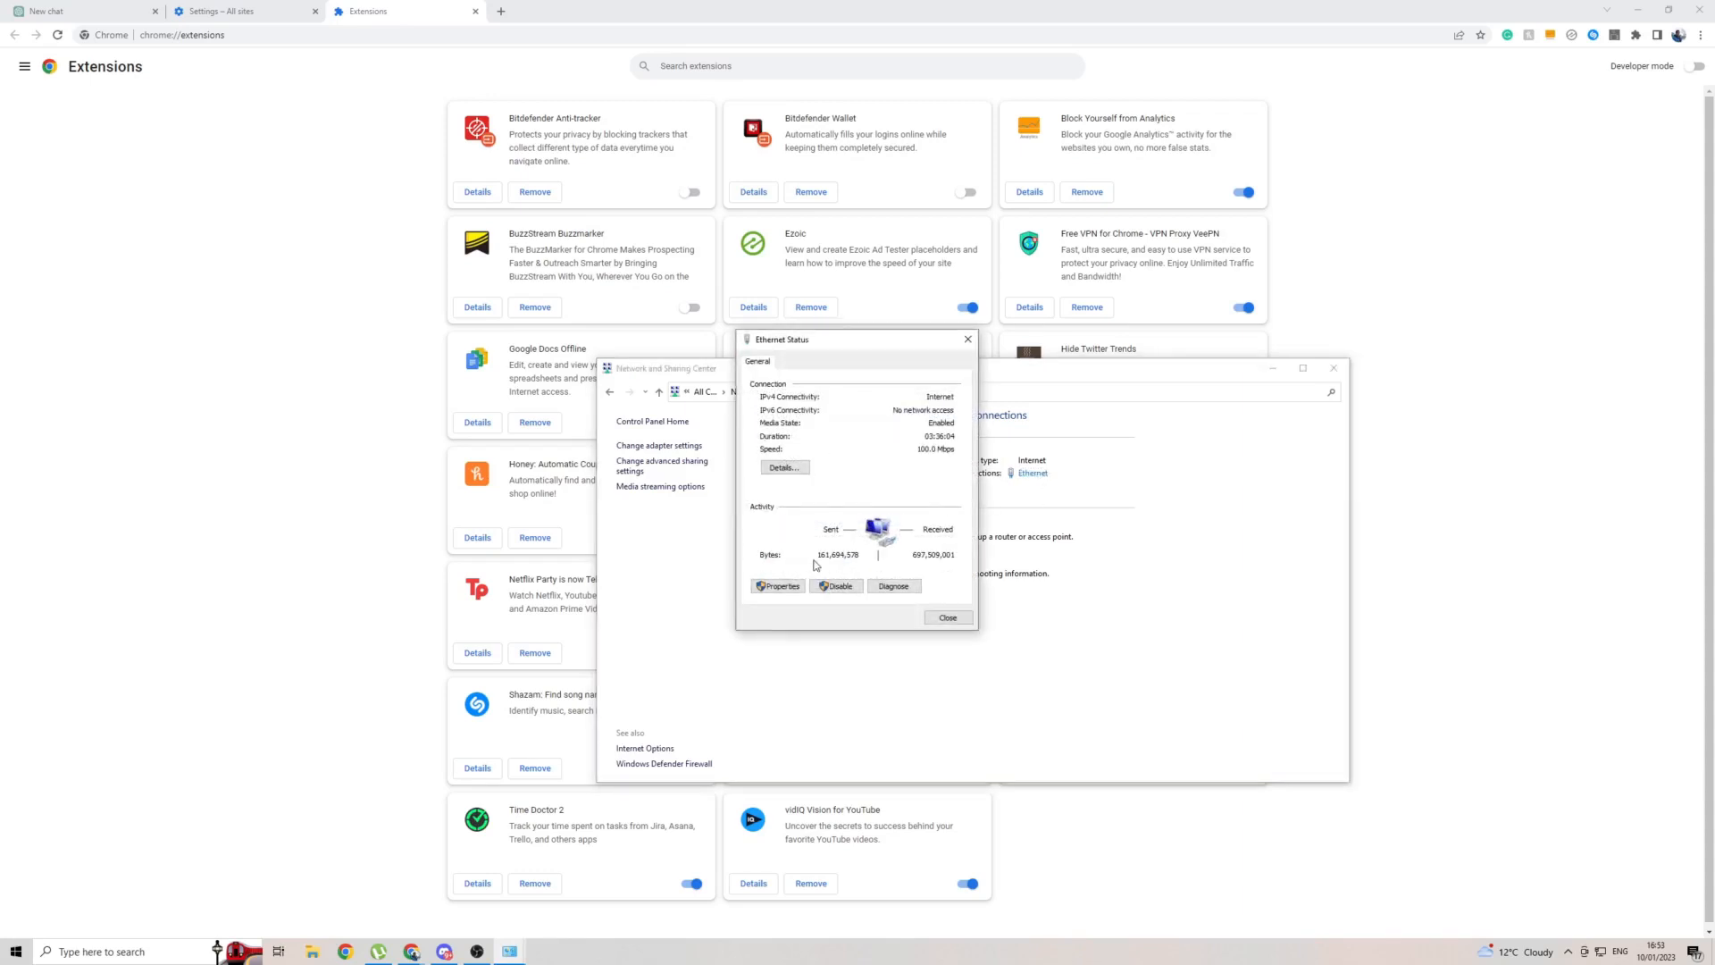
left_click(778, 585)
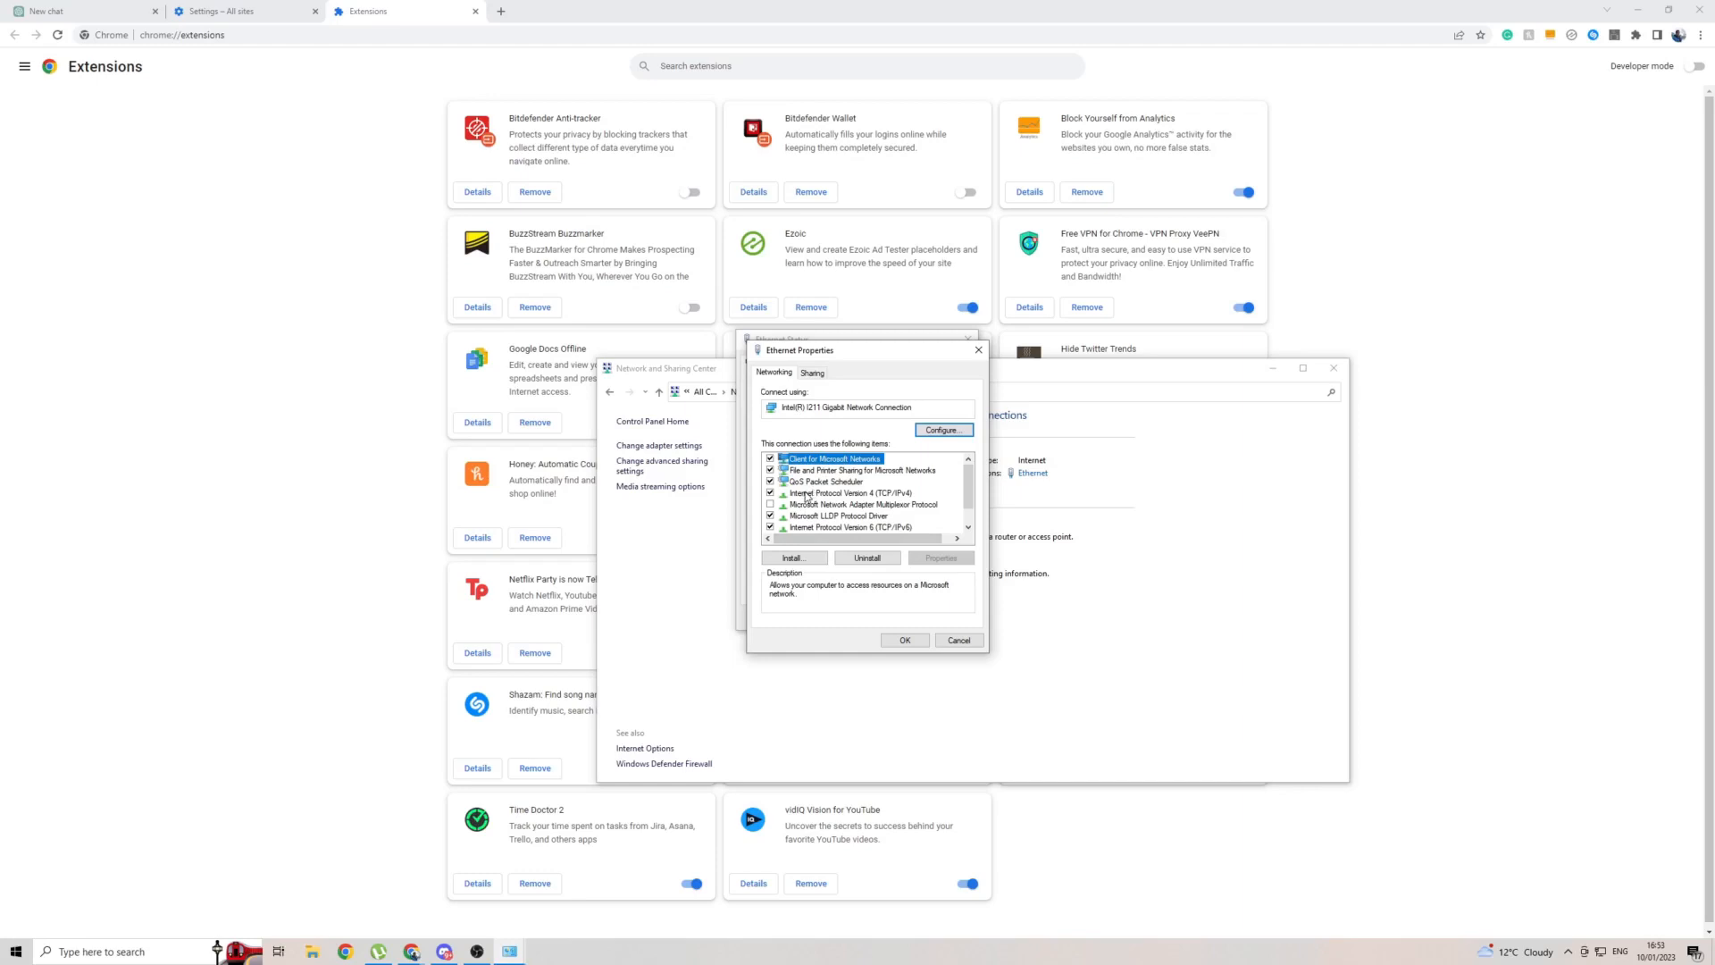
left_click(849, 492)
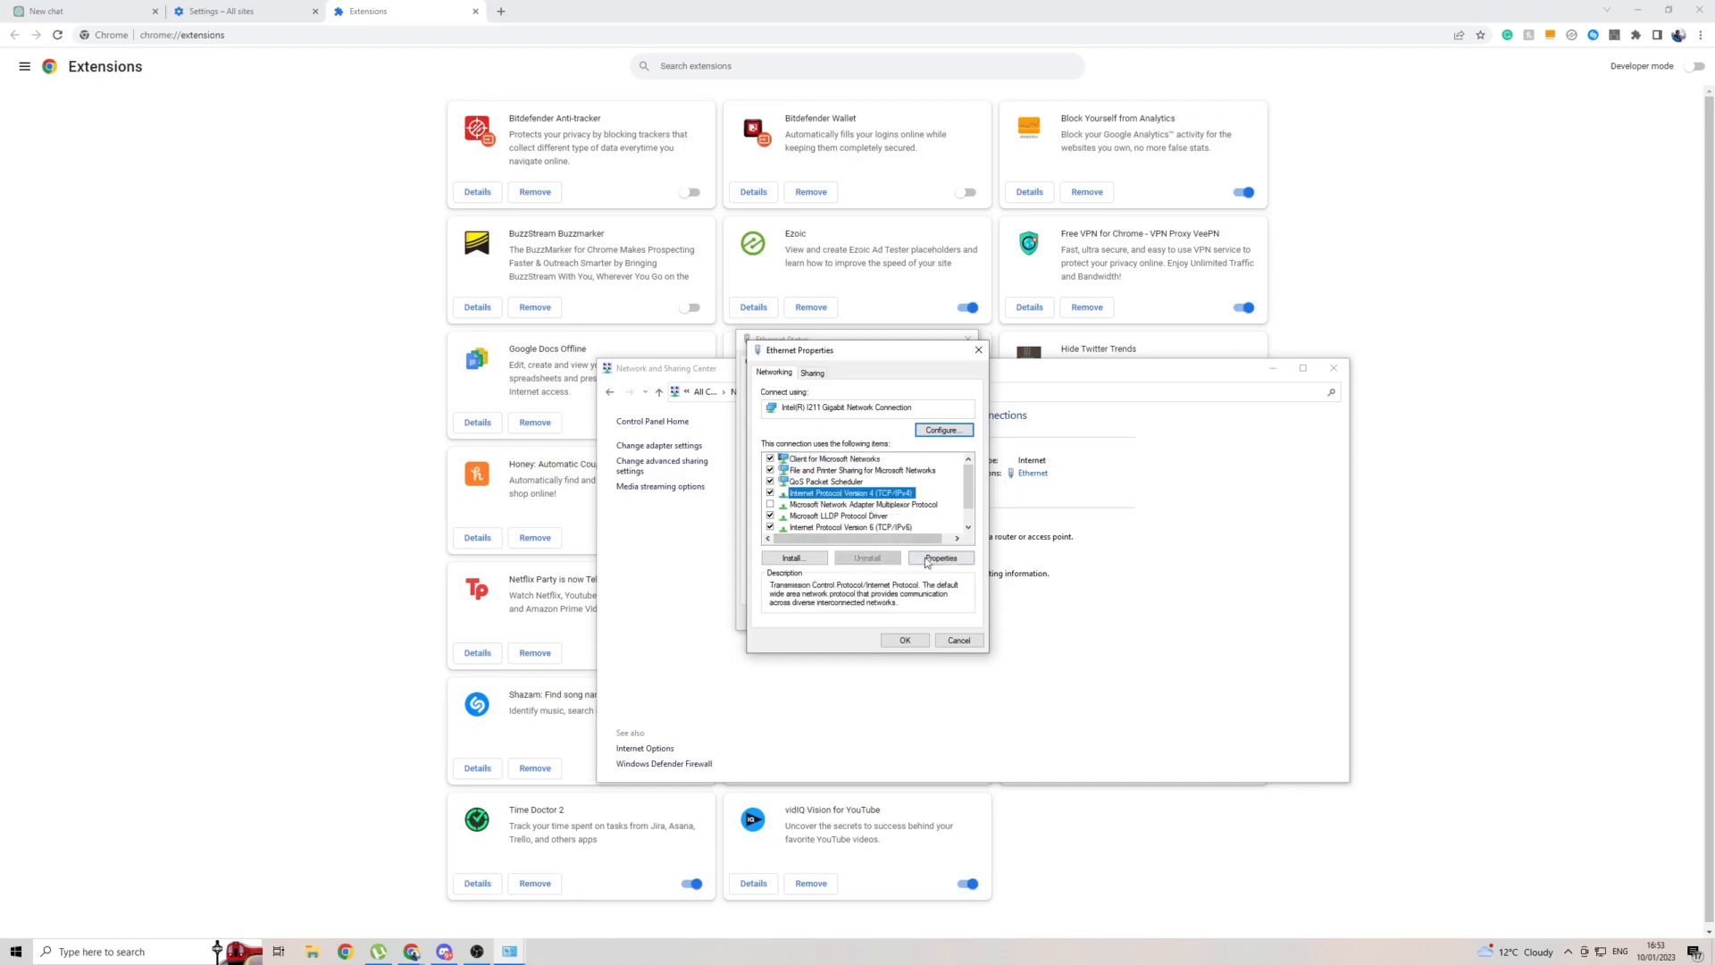
left_click(939, 558)
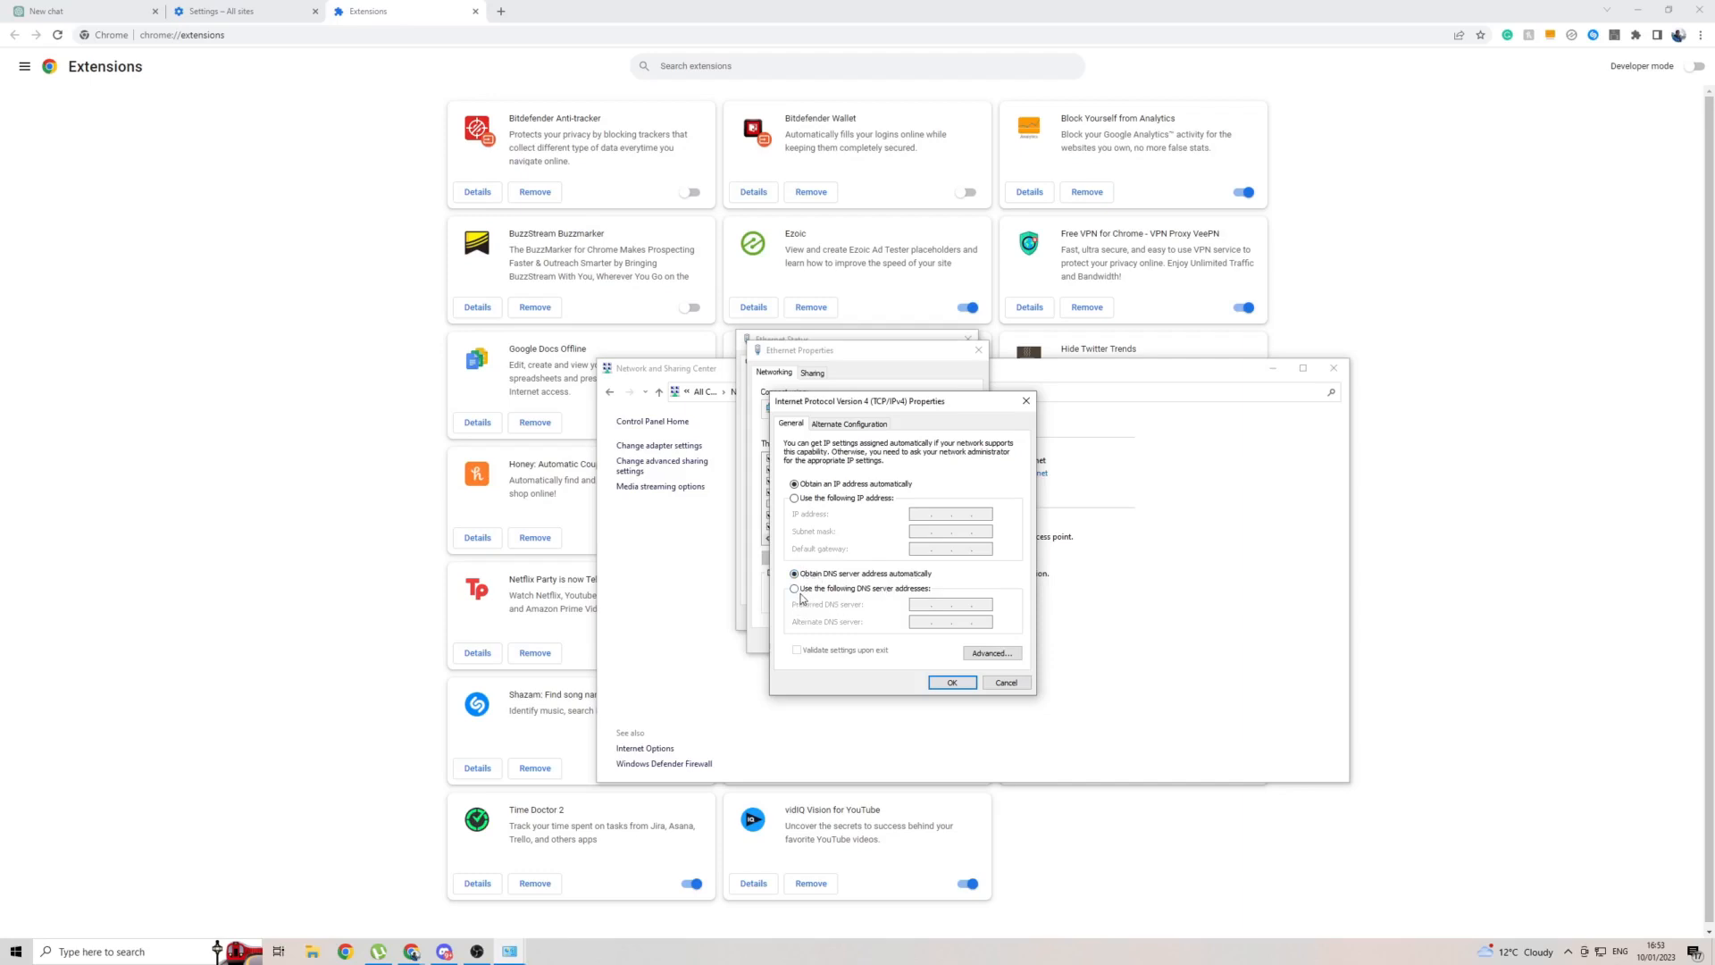
Select 'Use the following DNS server addresses' and start filling the preferred DNS field
left_click(794, 589)
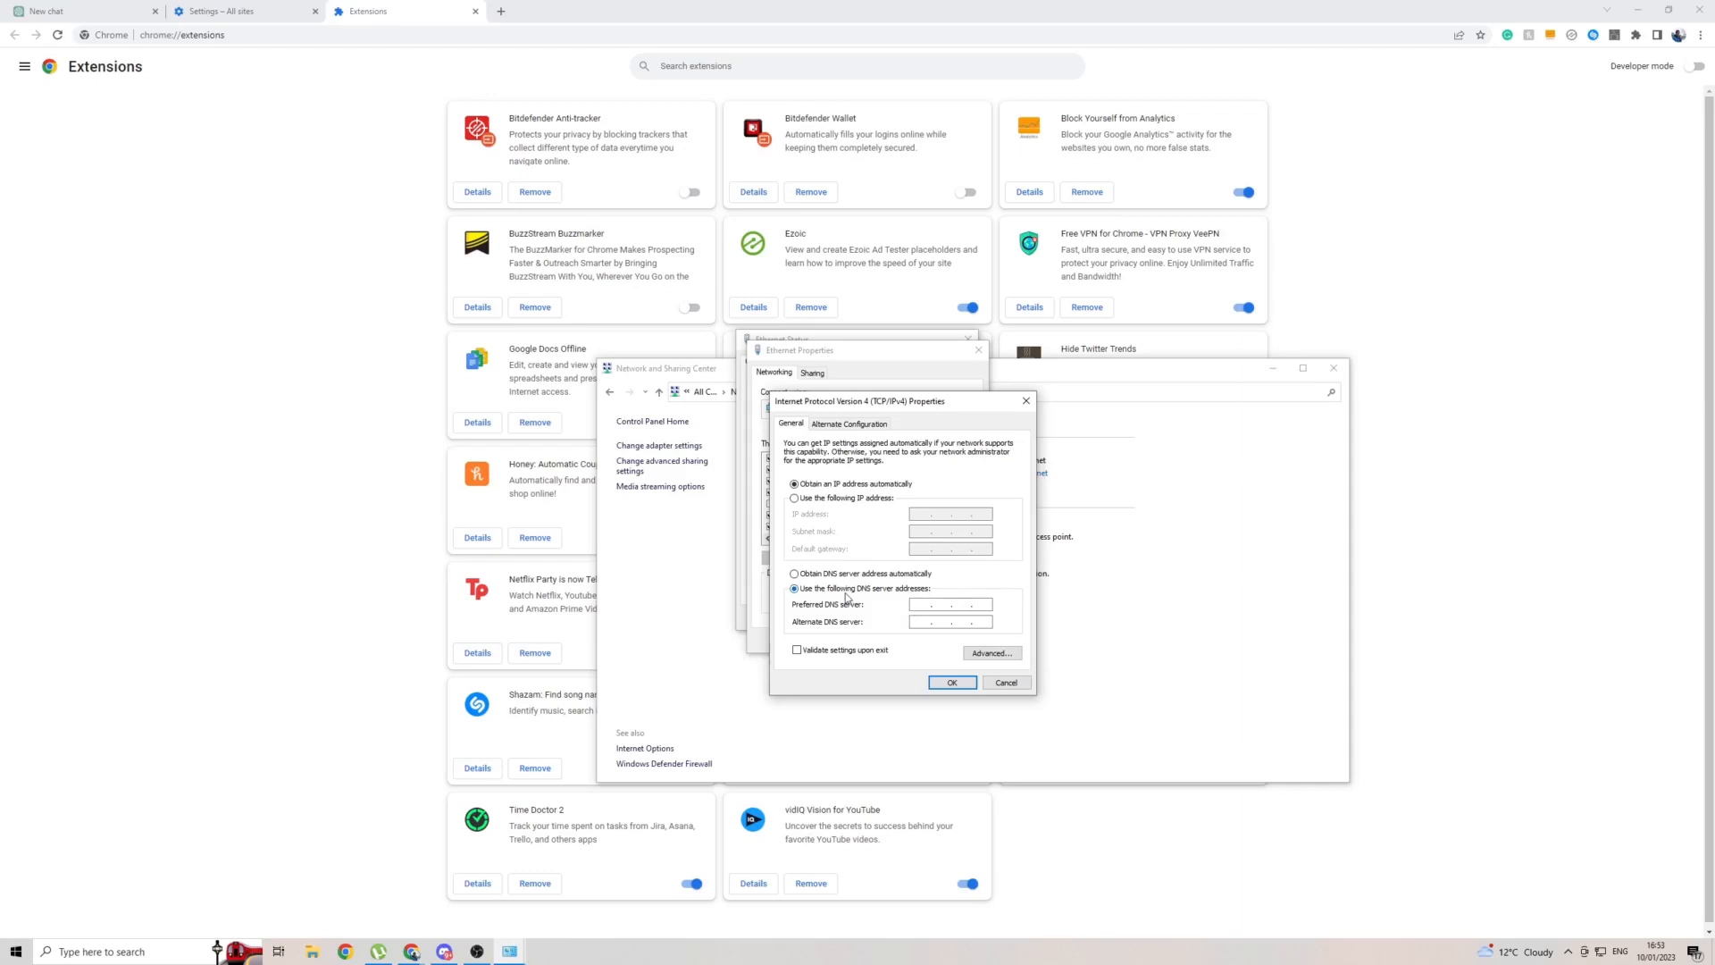
left_click(794, 588)
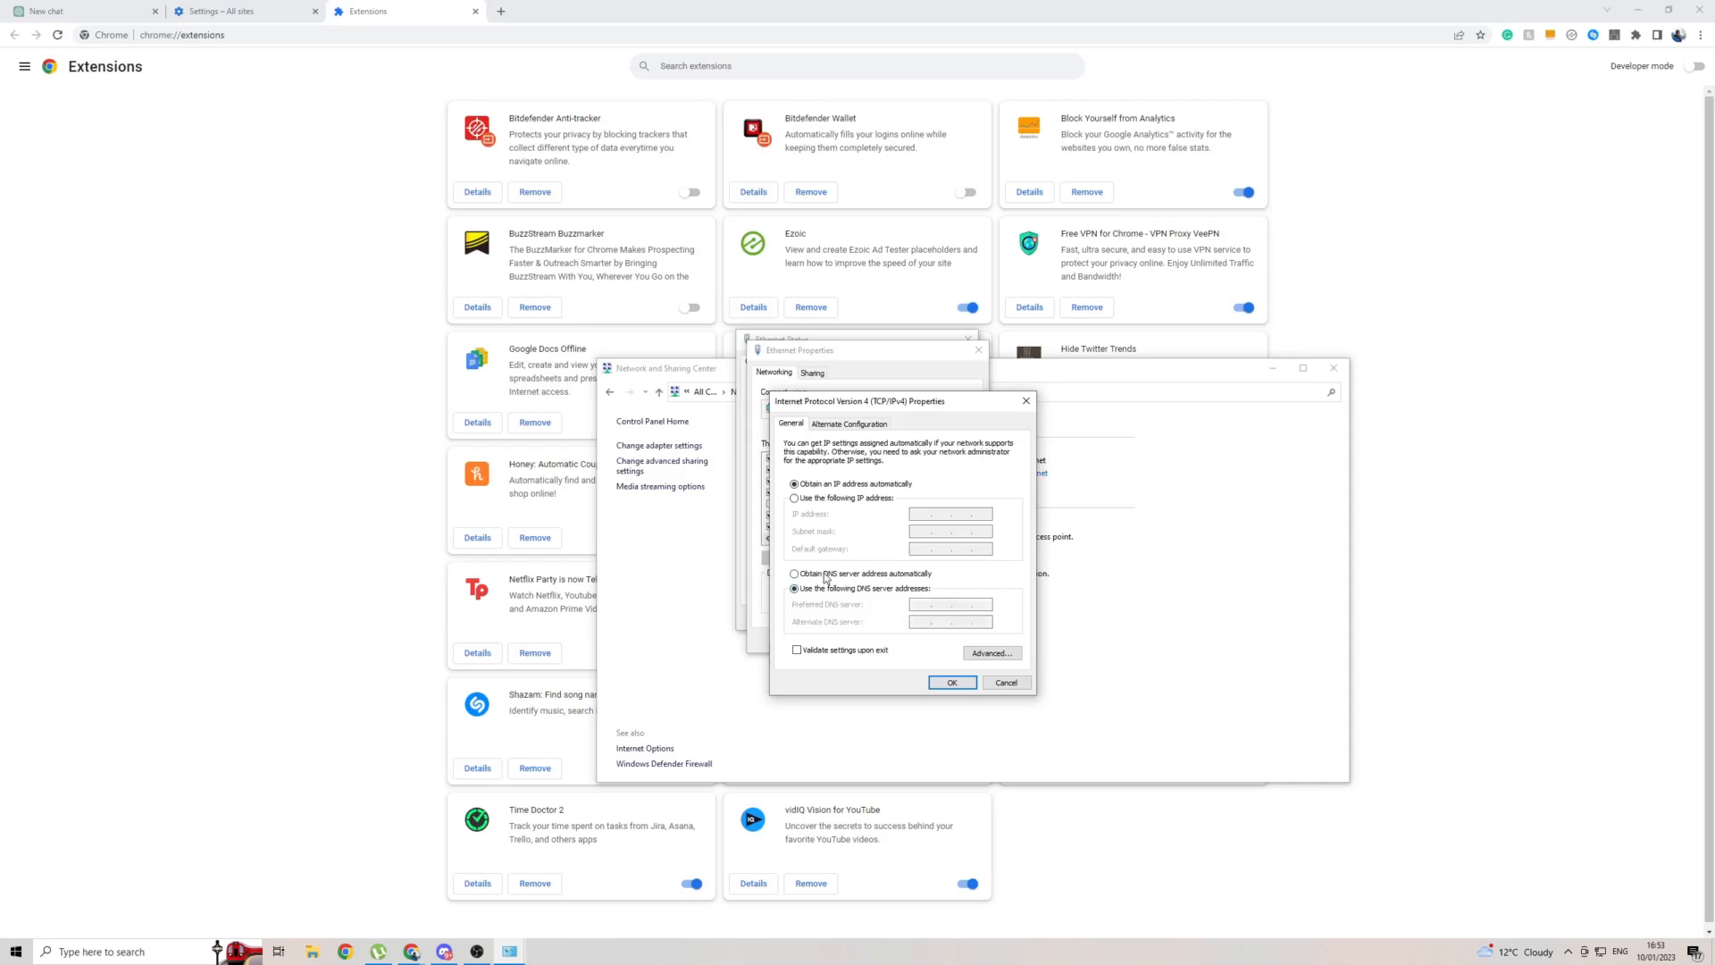
left_click(794, 573)
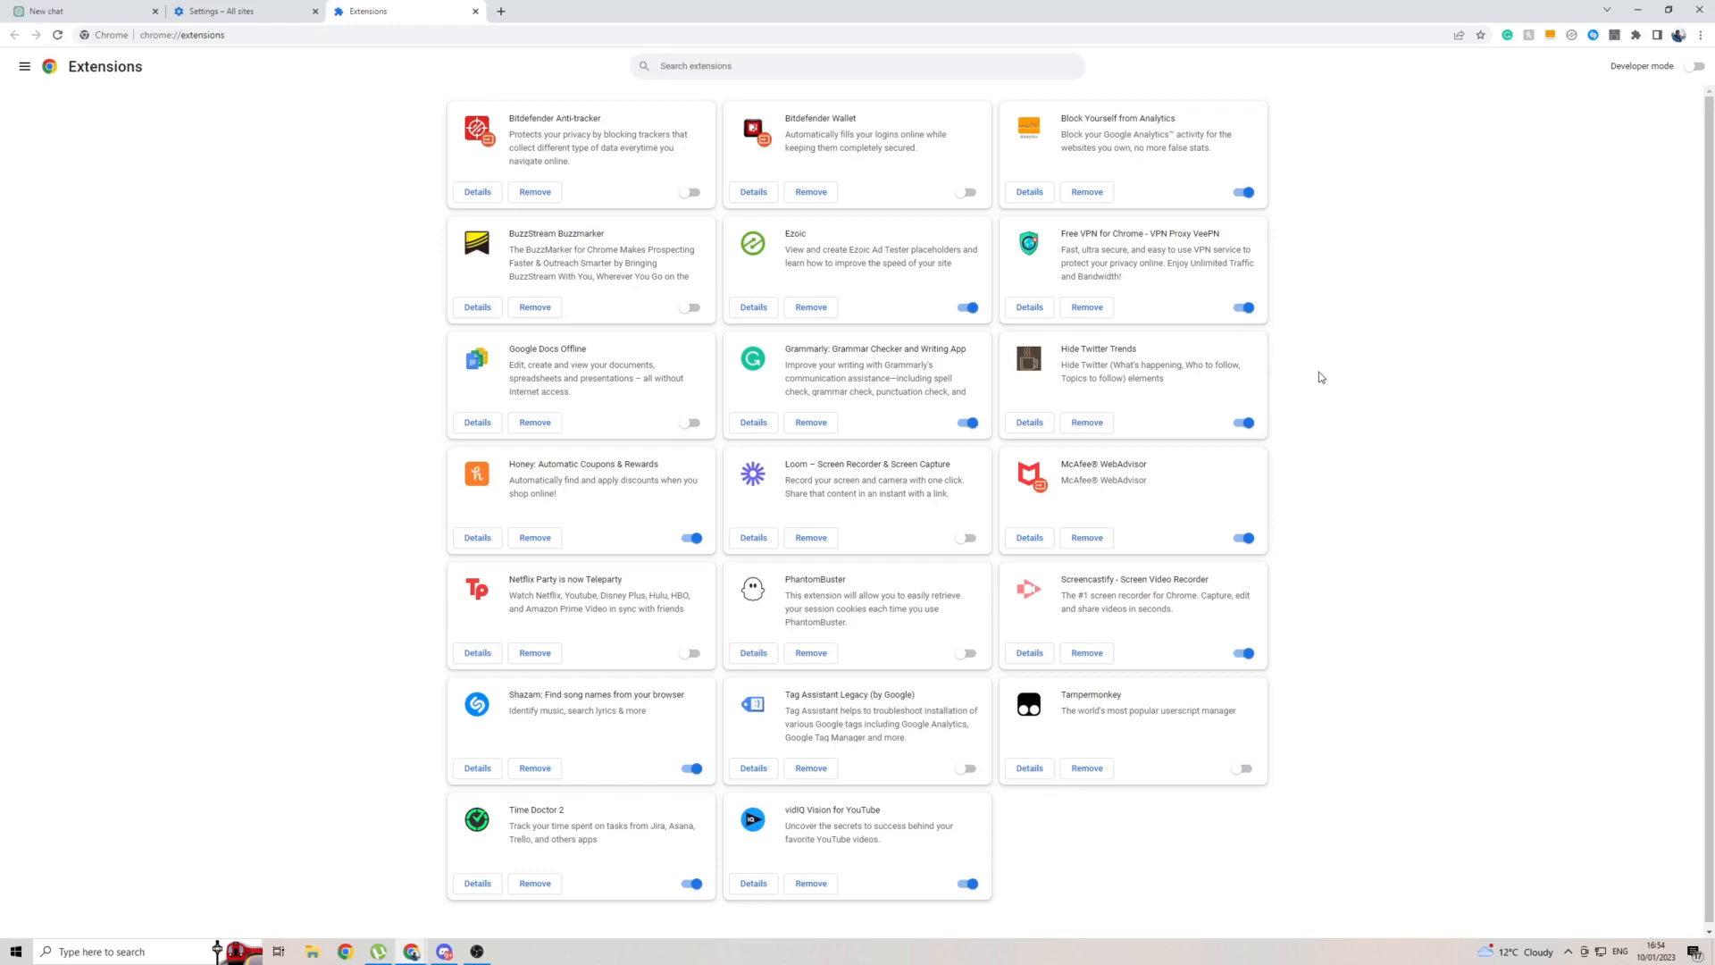
left_click(16, 950)
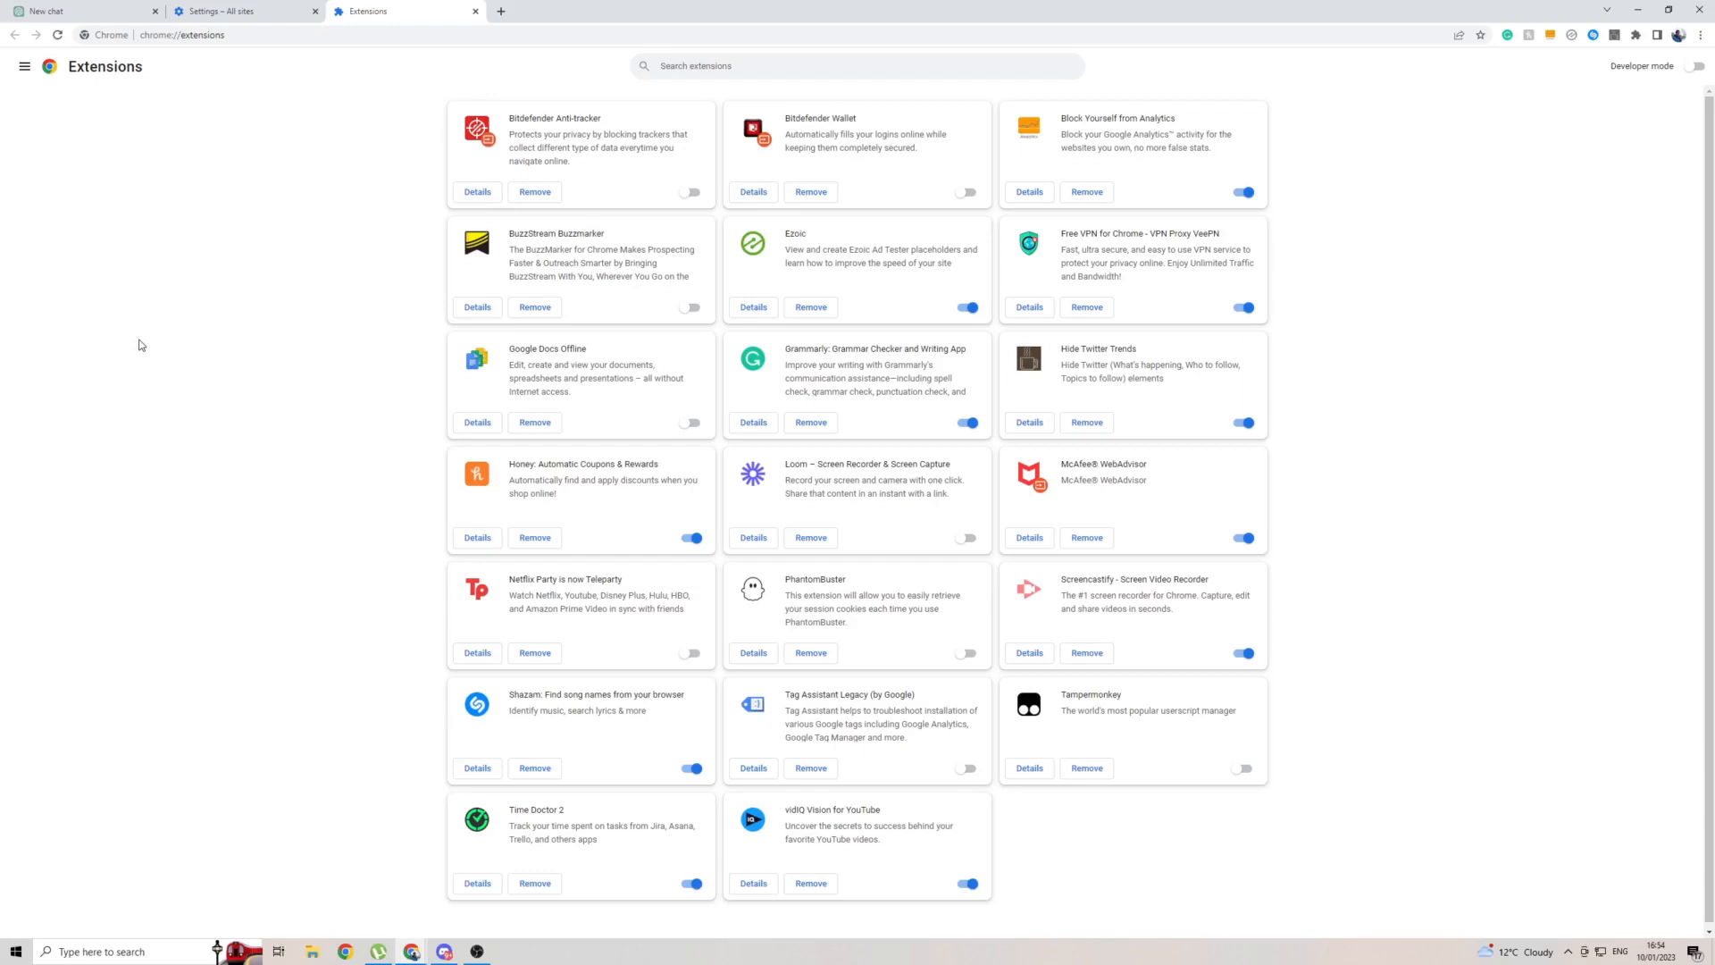
mouse_move(48, 101)
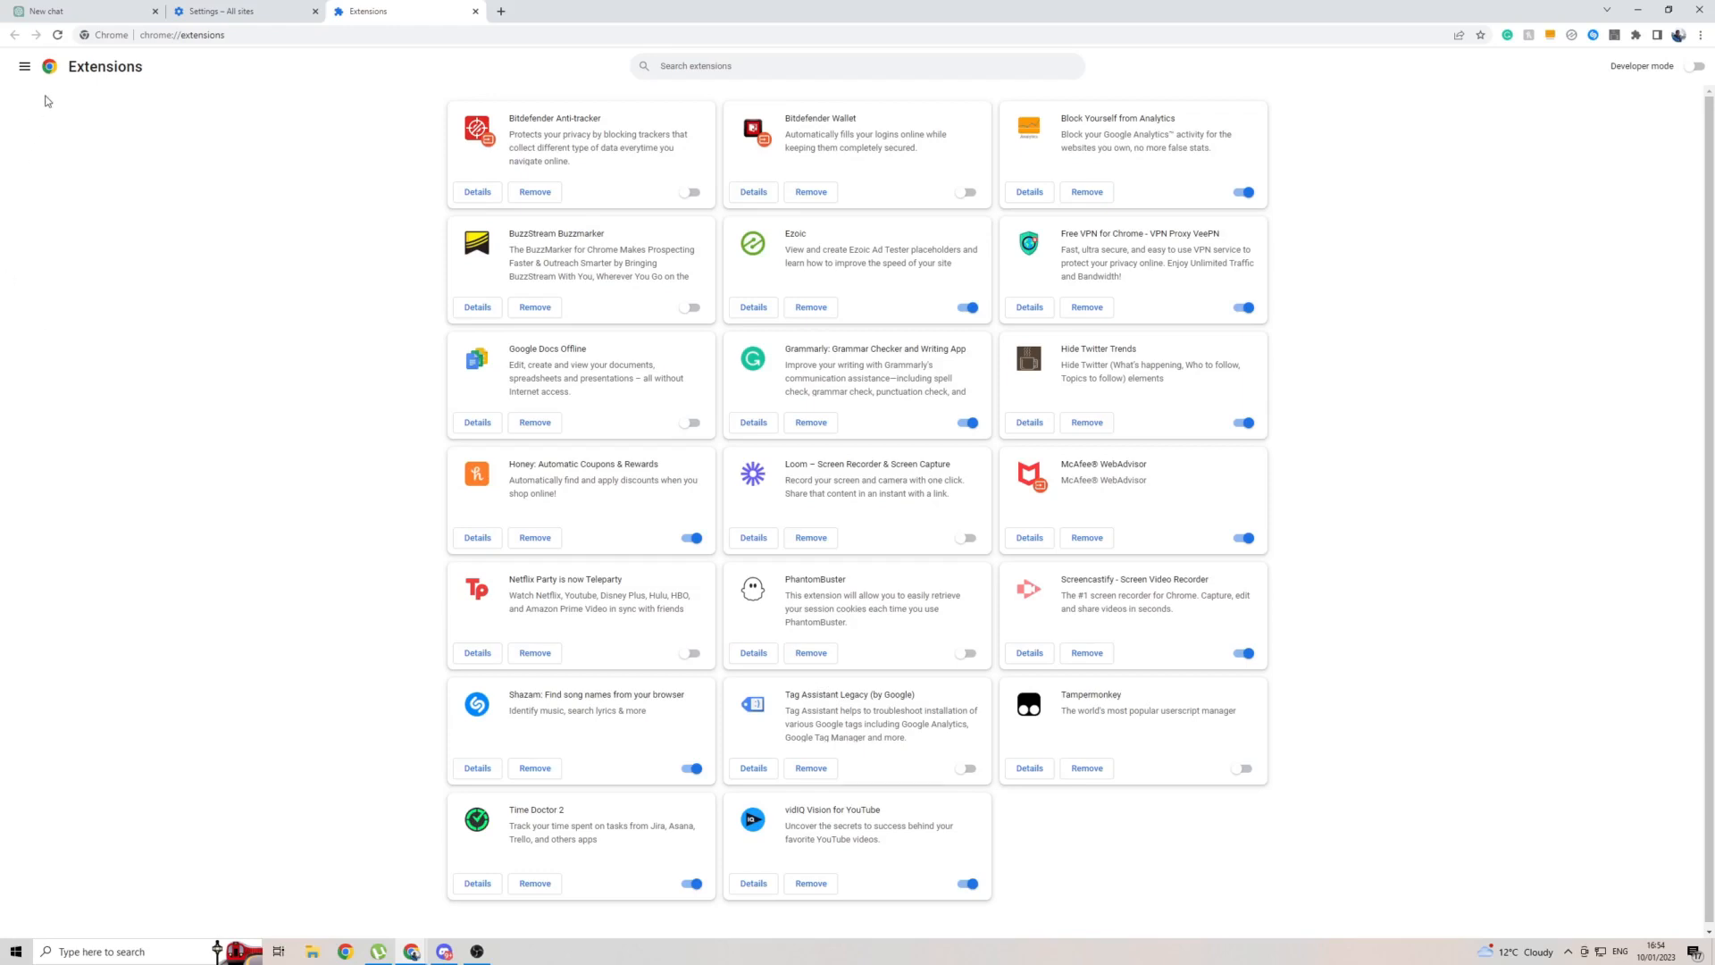
mouse_move(69, 70)
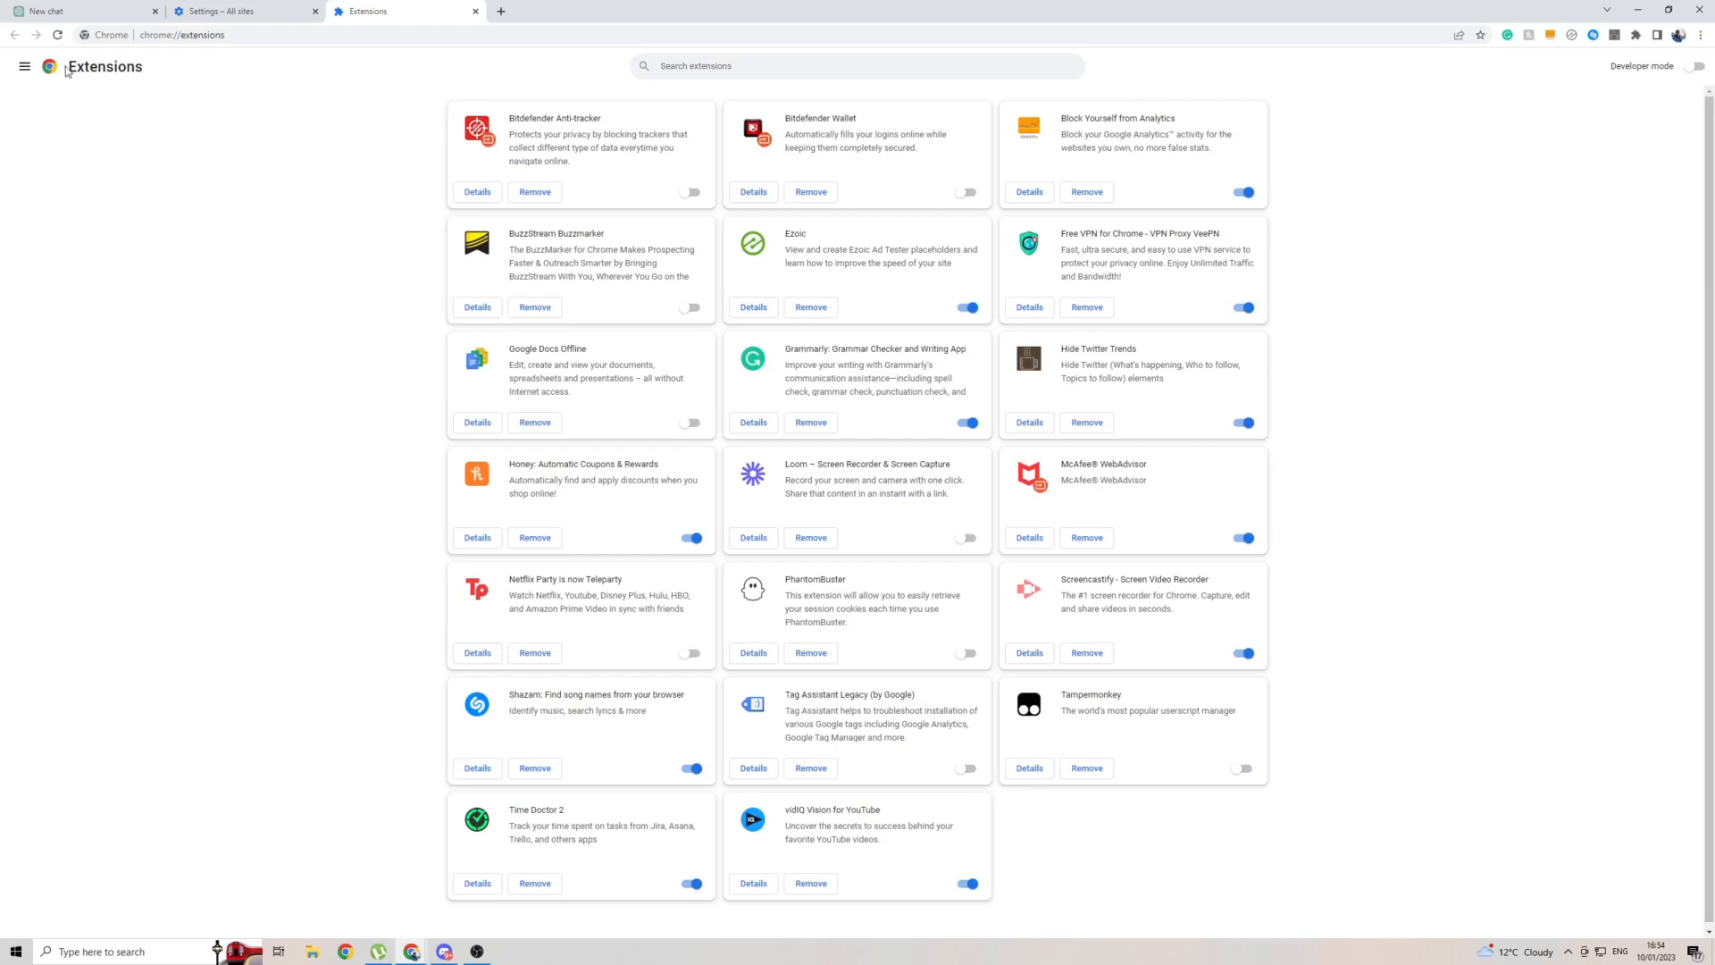